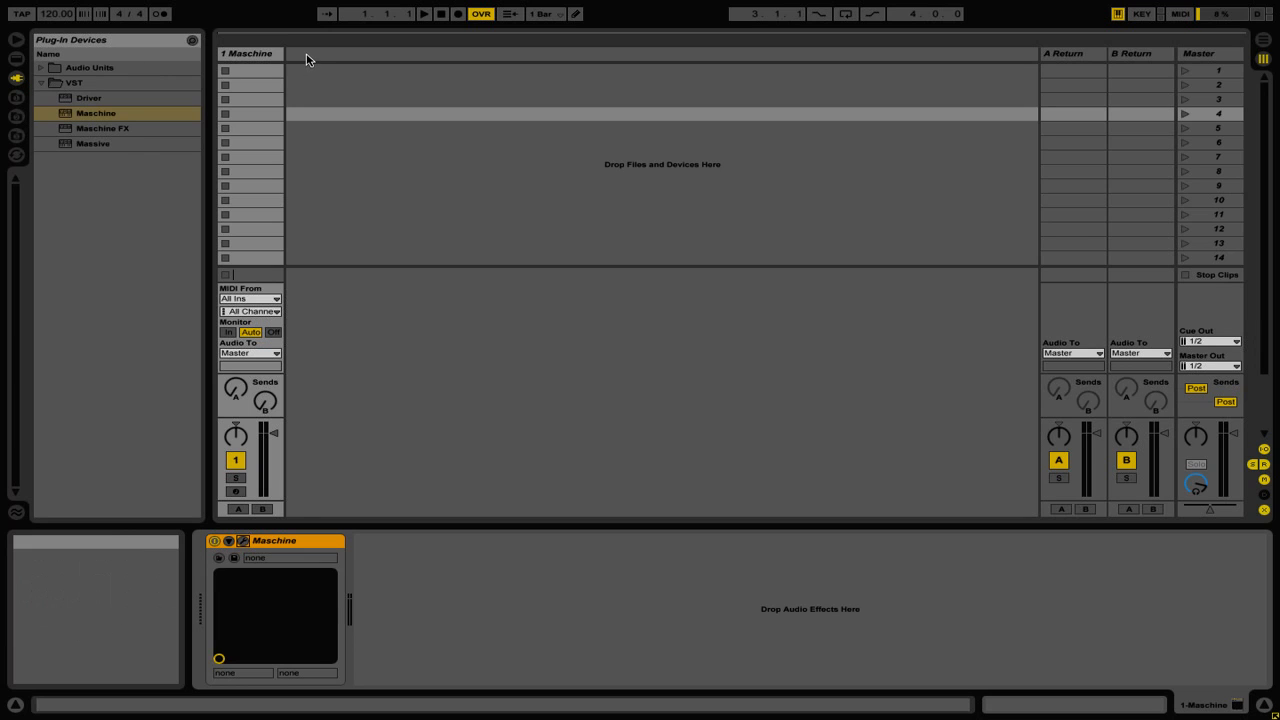
# Insert two new audio tracks from the track area's right-click menu.
pyautogui.rightClick(308, 58)
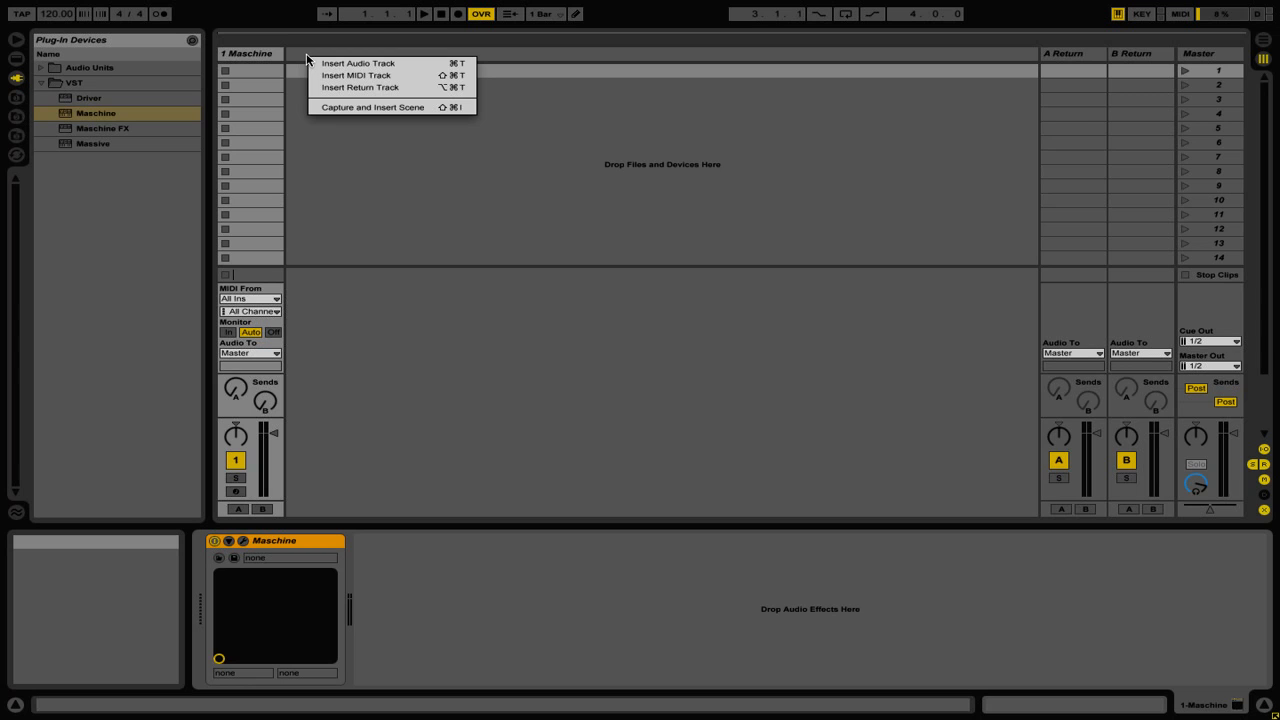
pyautogui.click(357, 63)
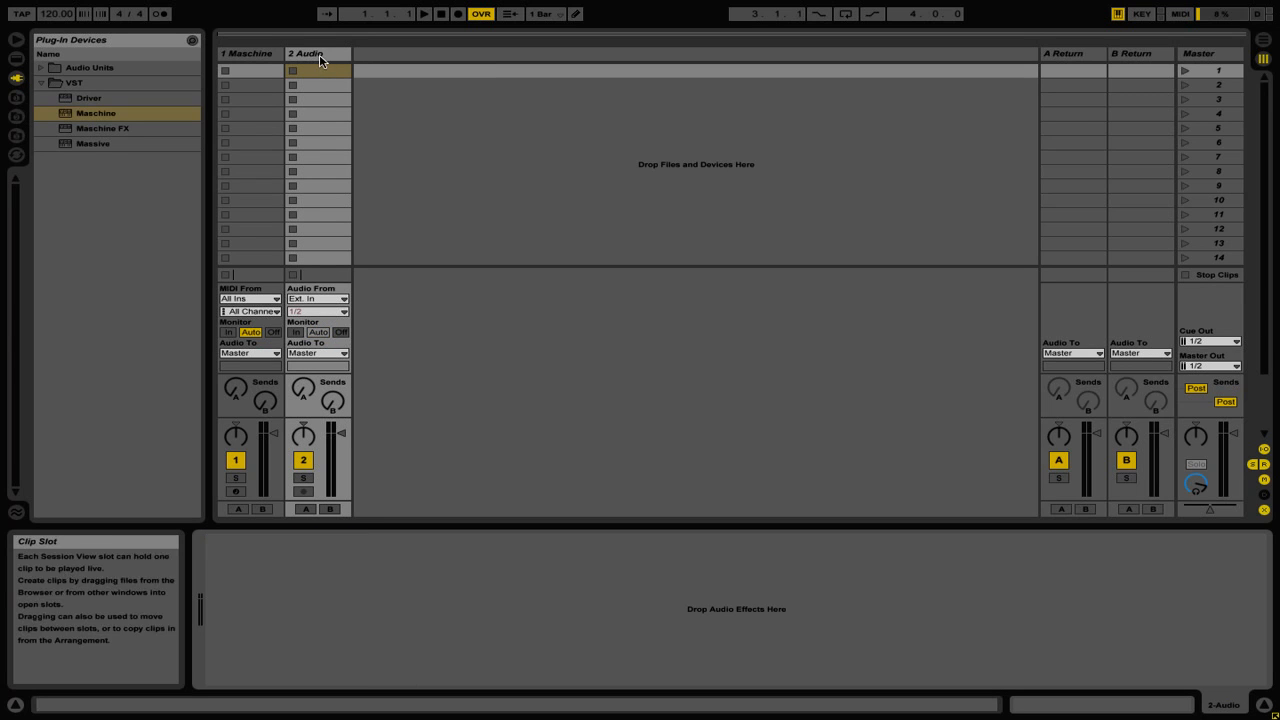
pyautogui.click(315, 53)
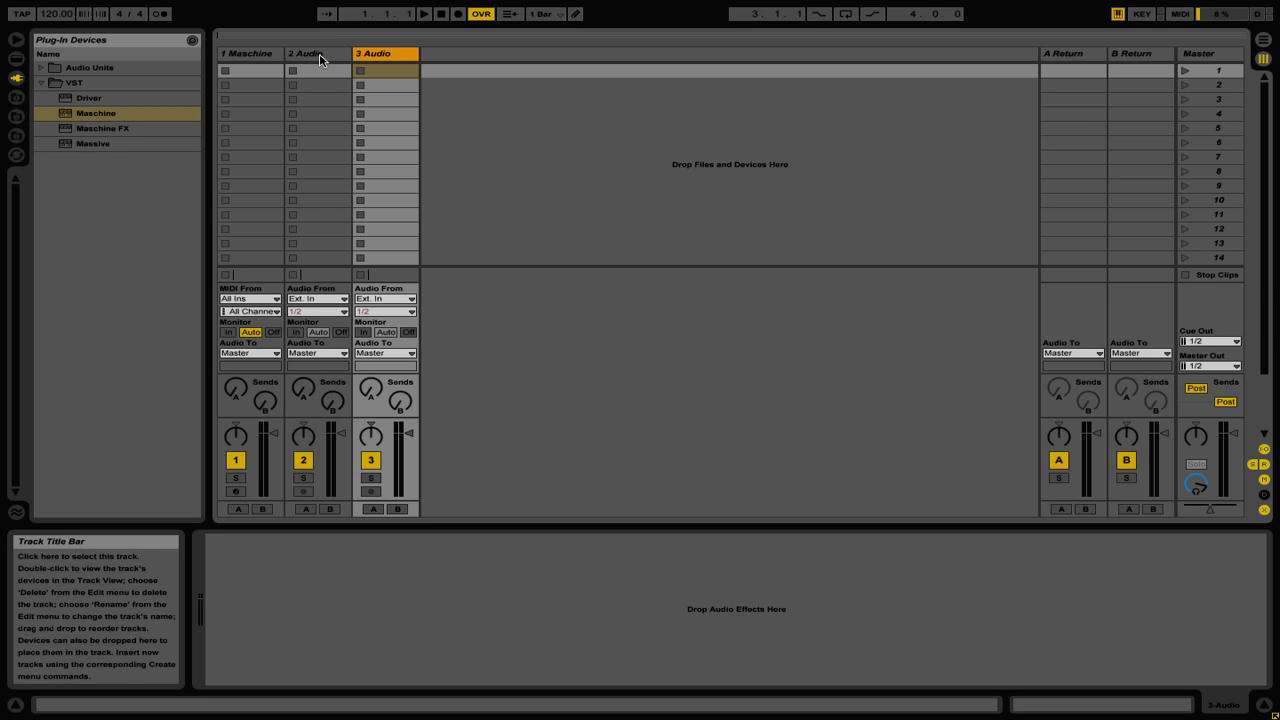
# Rename 2 Audio to 'kick' and 3 Audio to 'comp', then select the Maschine track.
pyautogui.click(317, 53)
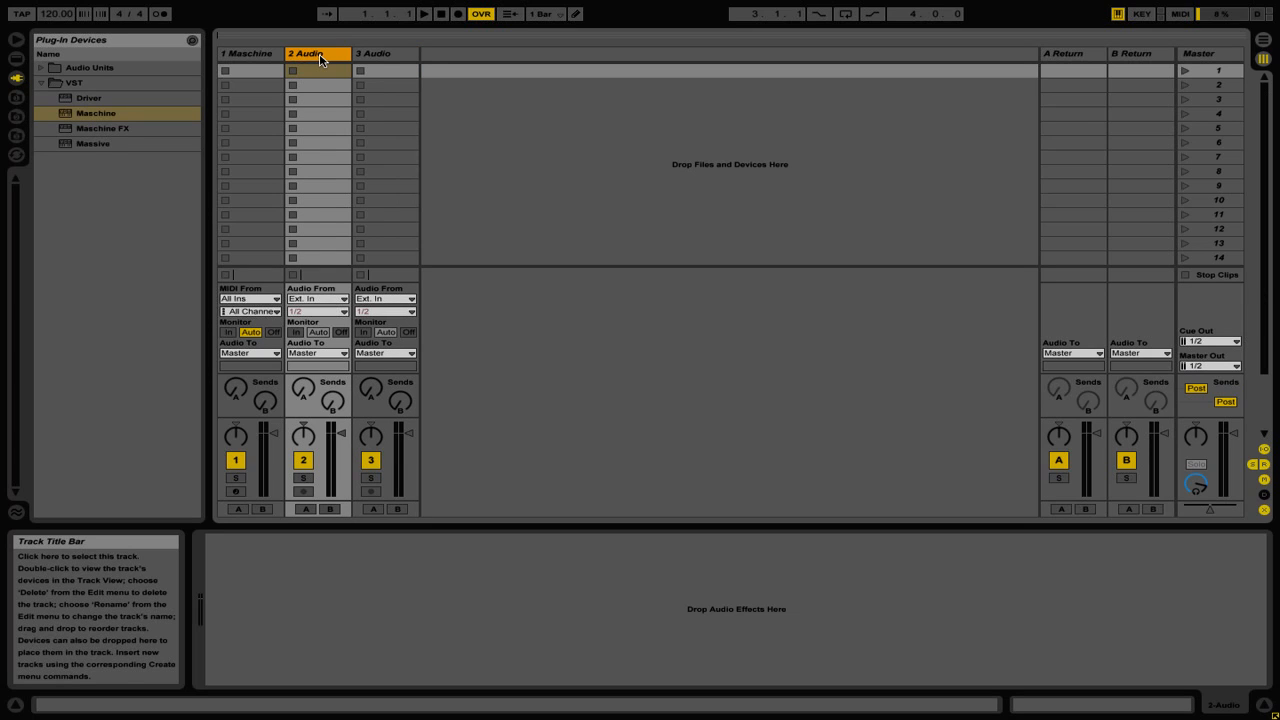
pyautogui.write('kick')
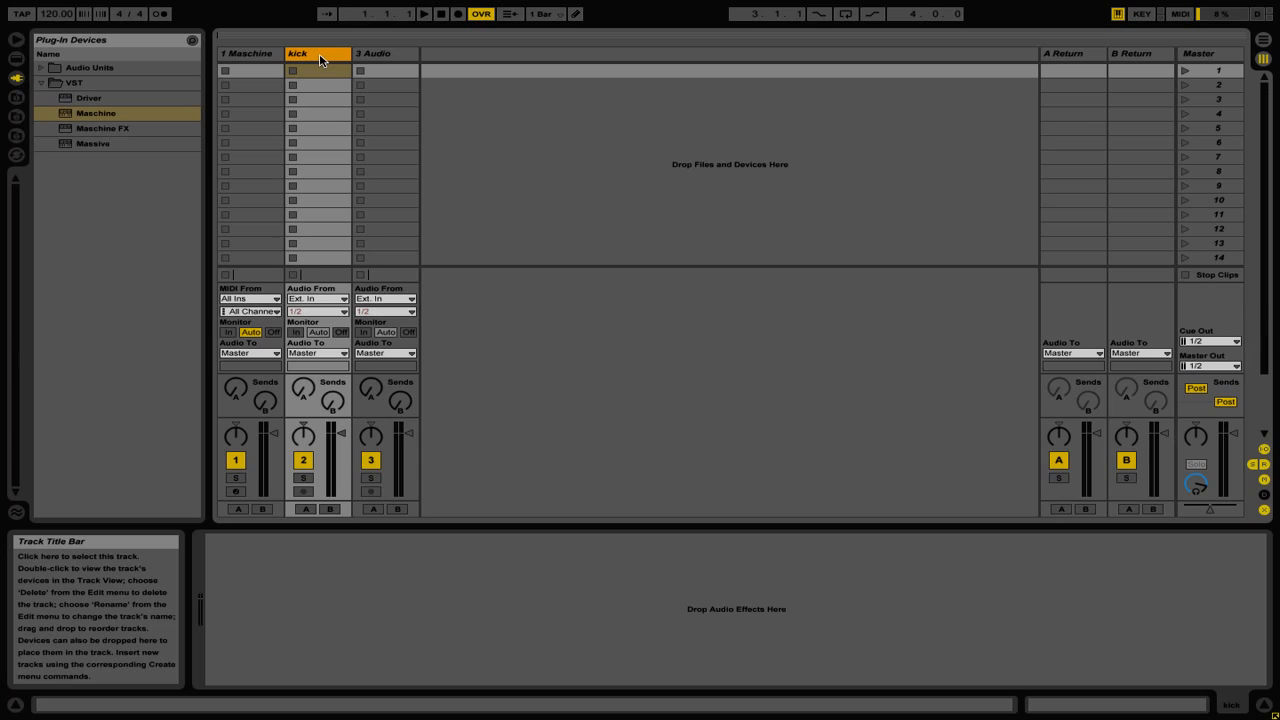
pyautogui.click(385, 53)
pyautogui.write('comp')
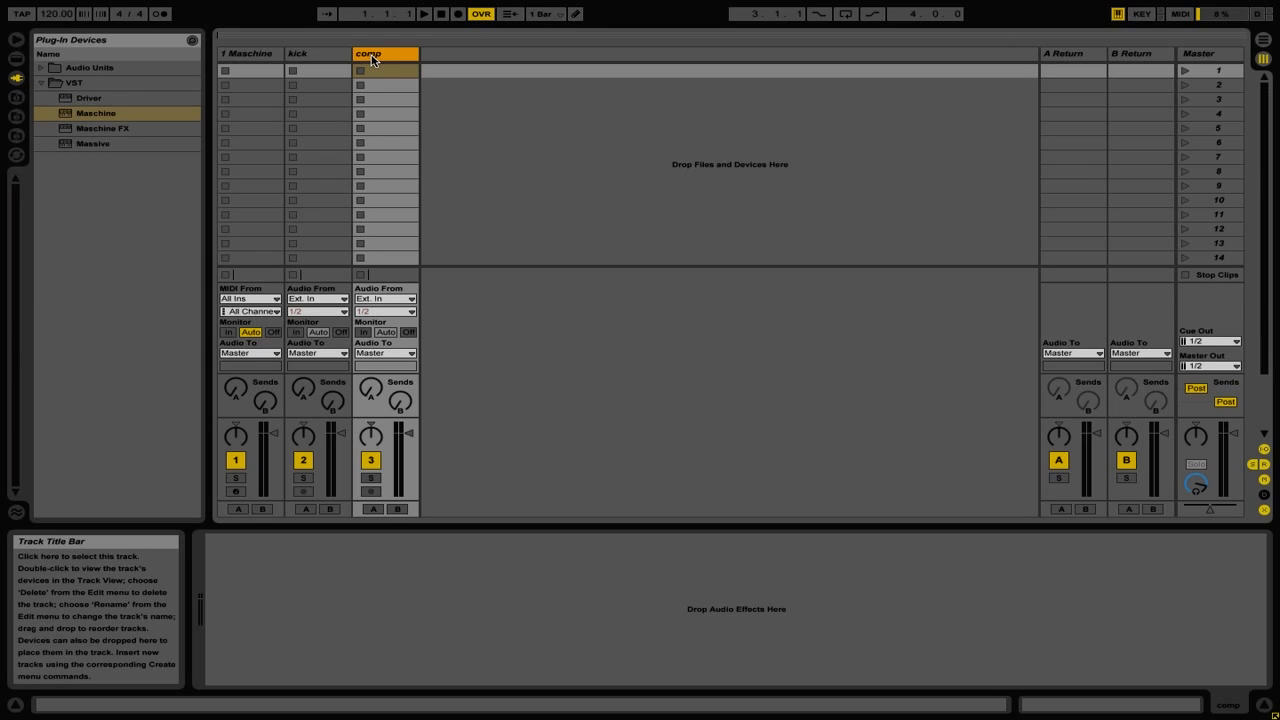
pyautogui.click(249, 53)
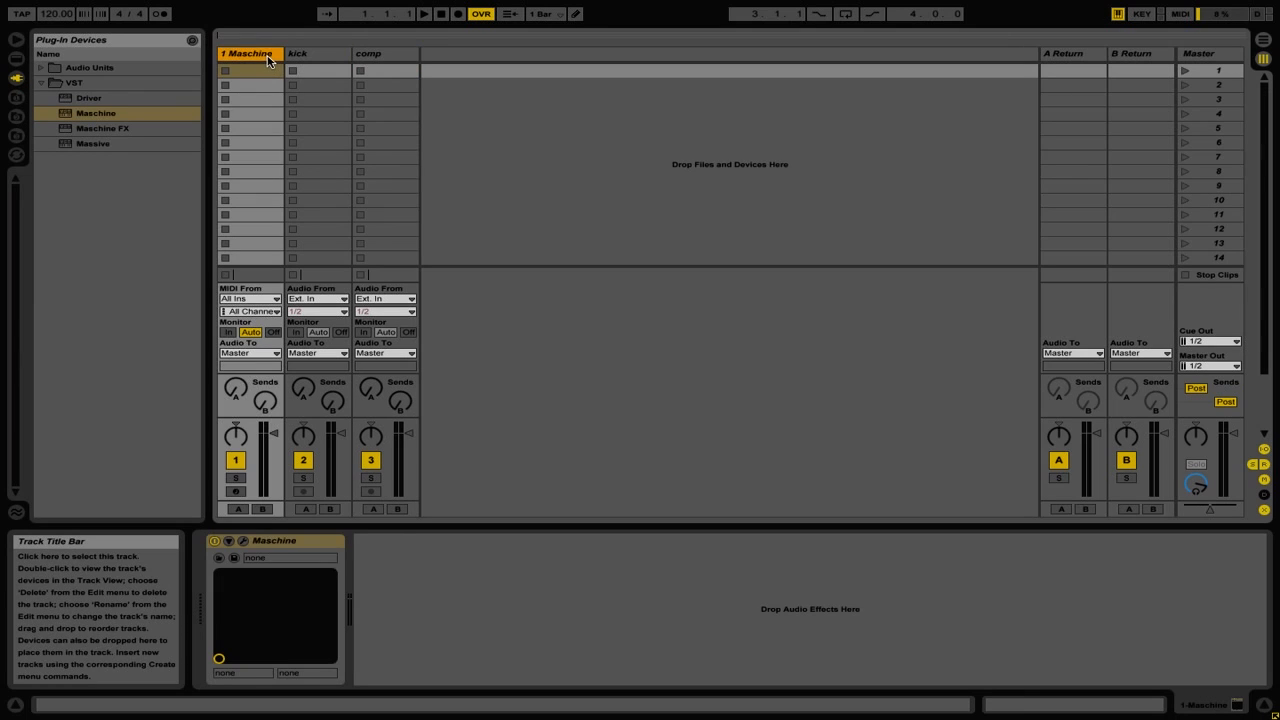
pyautogui.moveTo(245, 541)
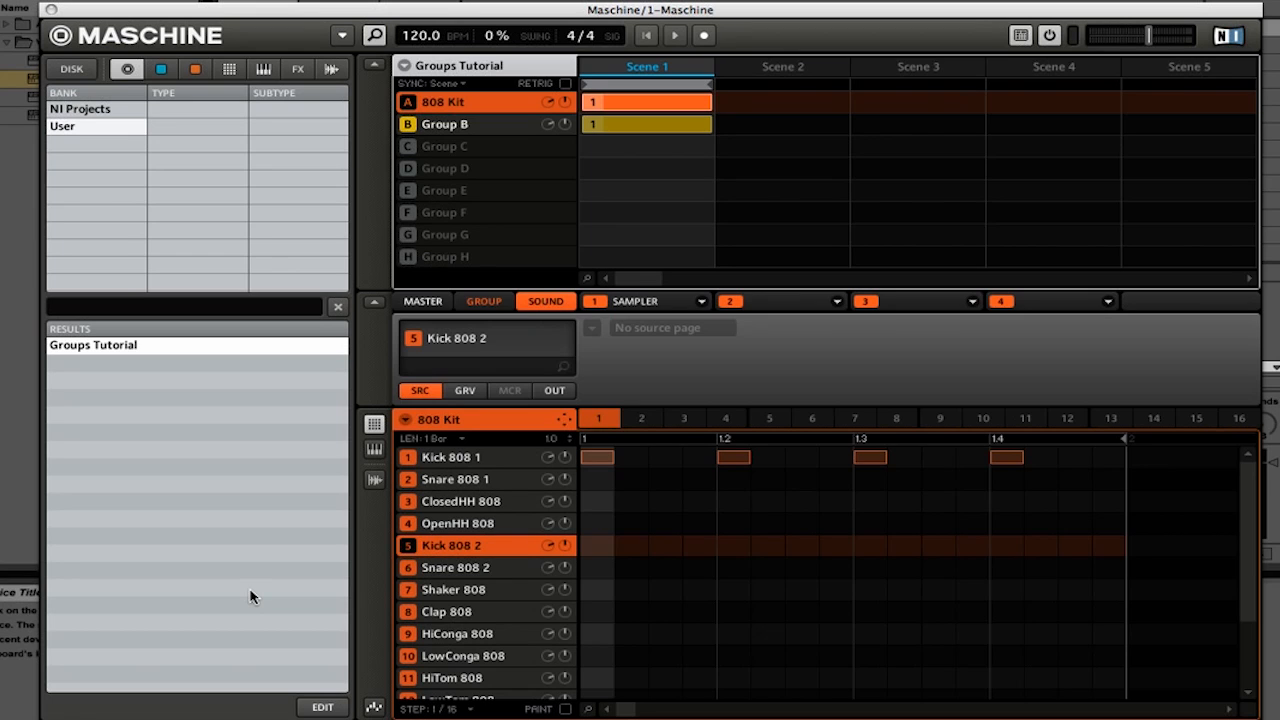
# Switch the Kick 808 1 sound's main output from Group to Out 2.
pyautogui.click(465, 457)
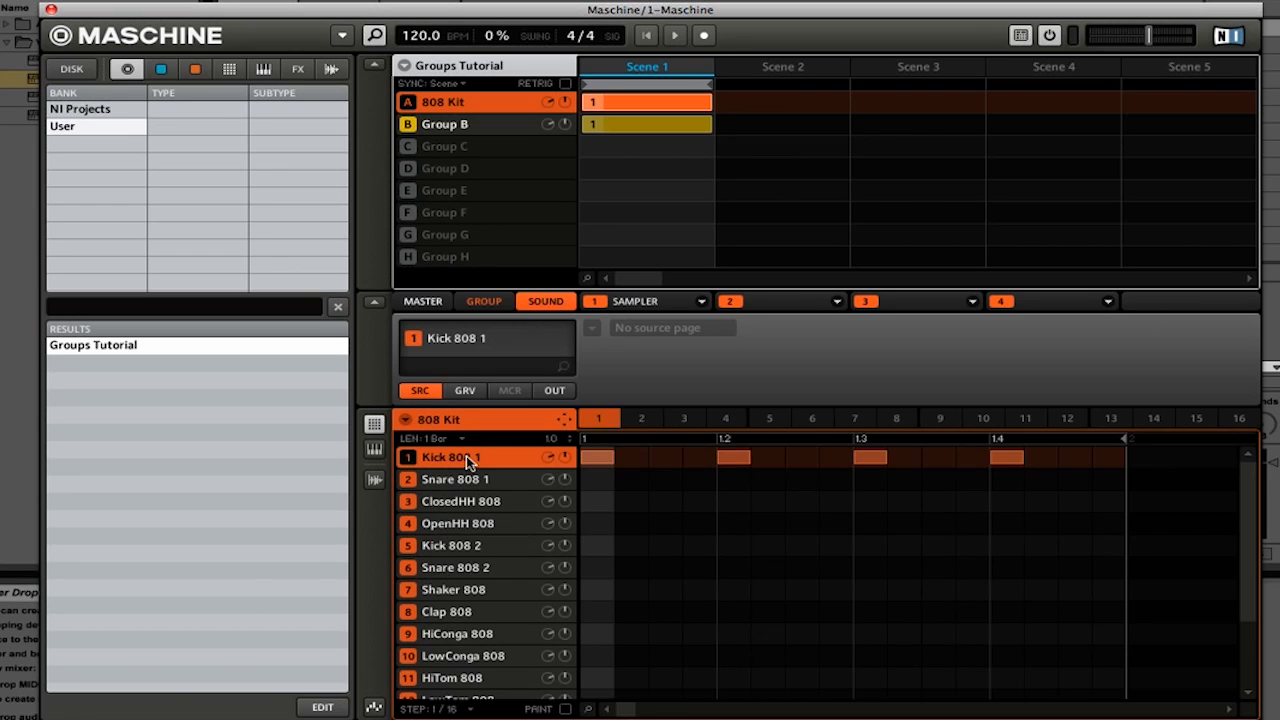
pyautogui.moveTo(565, 393)
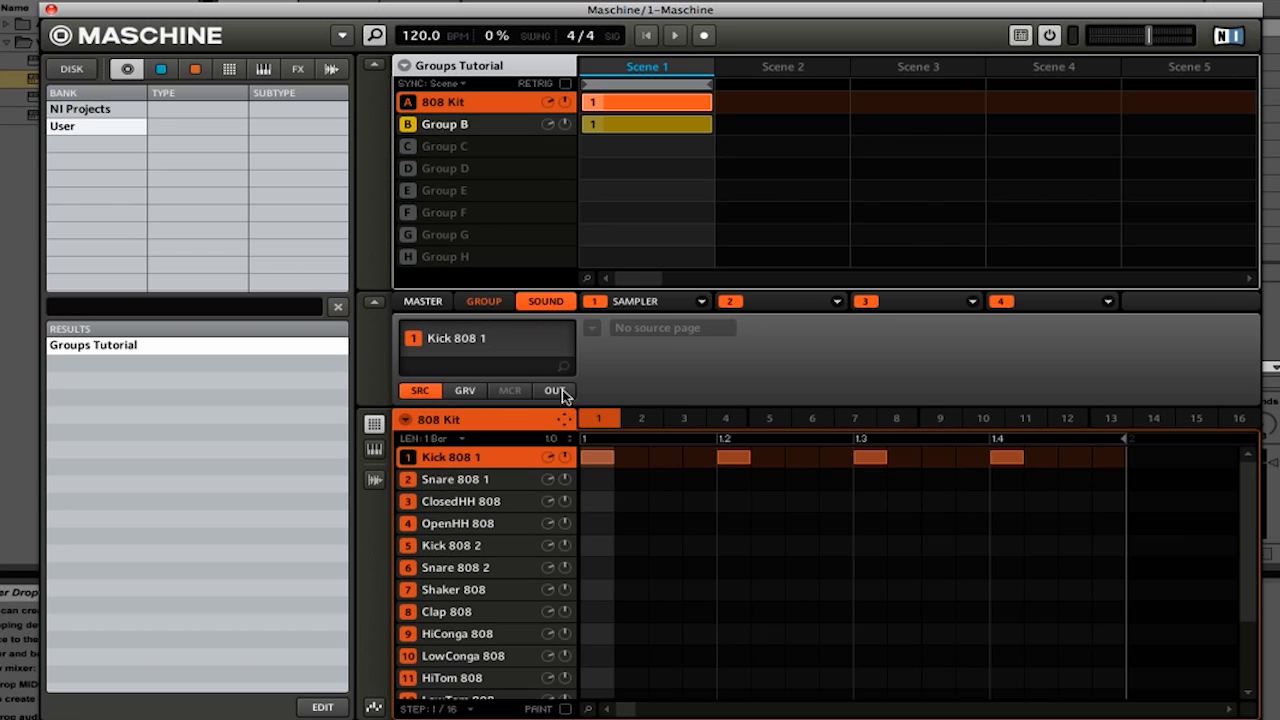
pyautogui.click(553, 390)
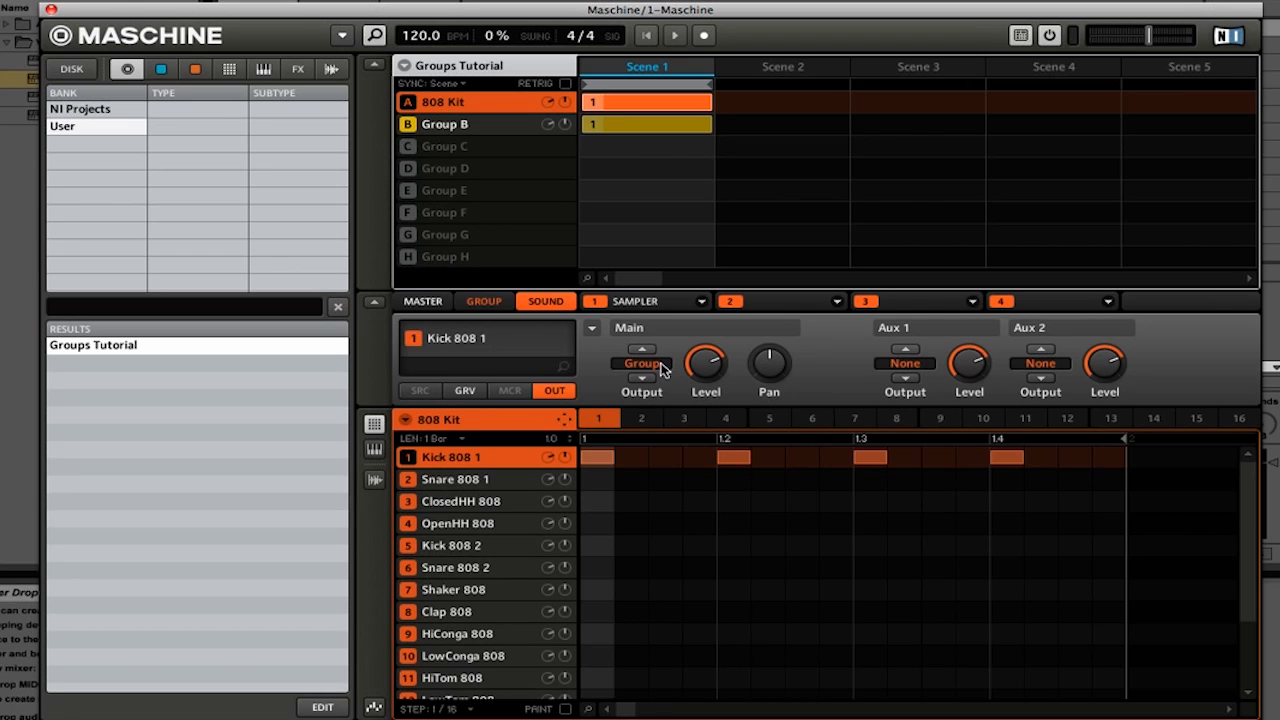
pyautogui.moveTo(652, 383)
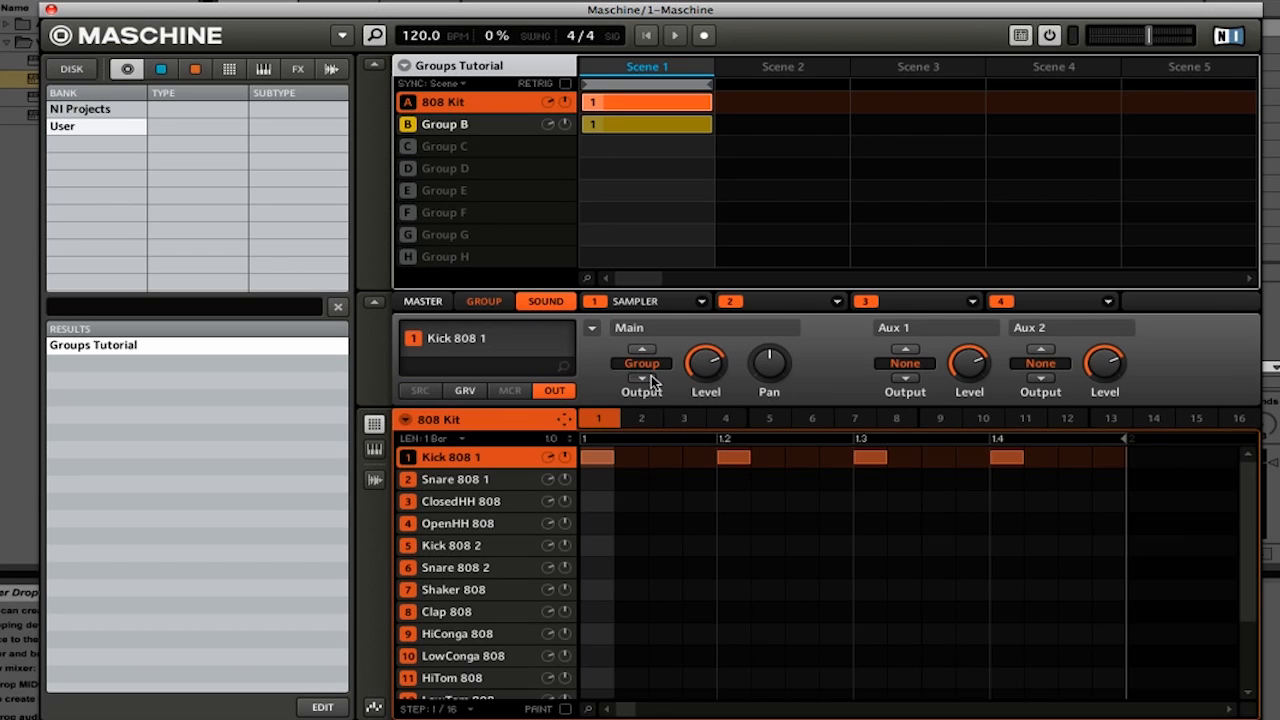
pyautogui.click(640, 349)
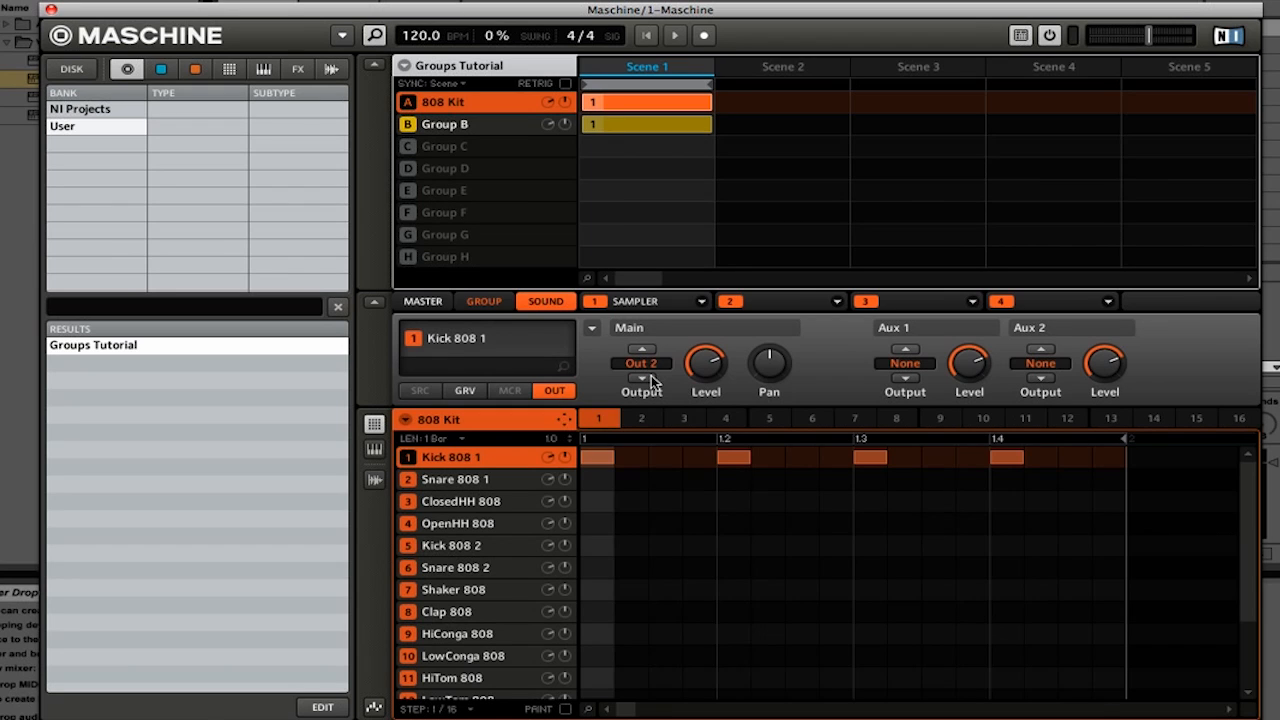
pyautogui.moveTo(498, 167)
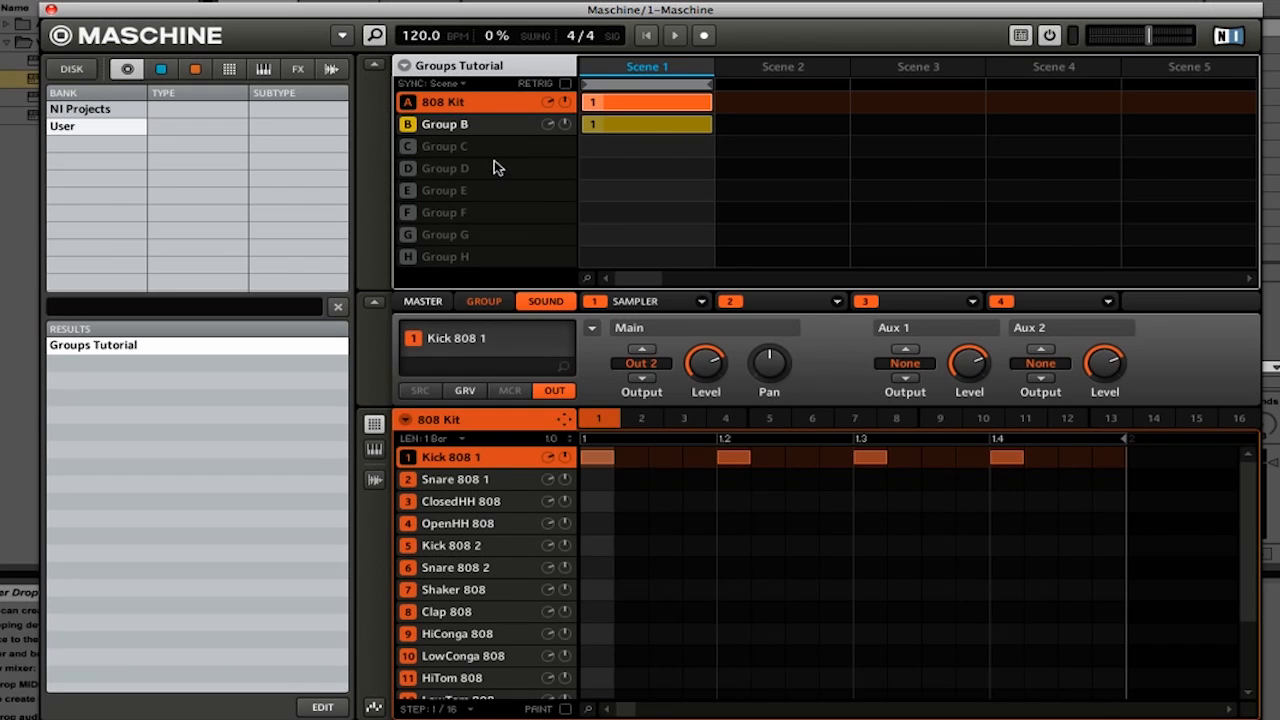
pyautogui.moveTo(490, 132)
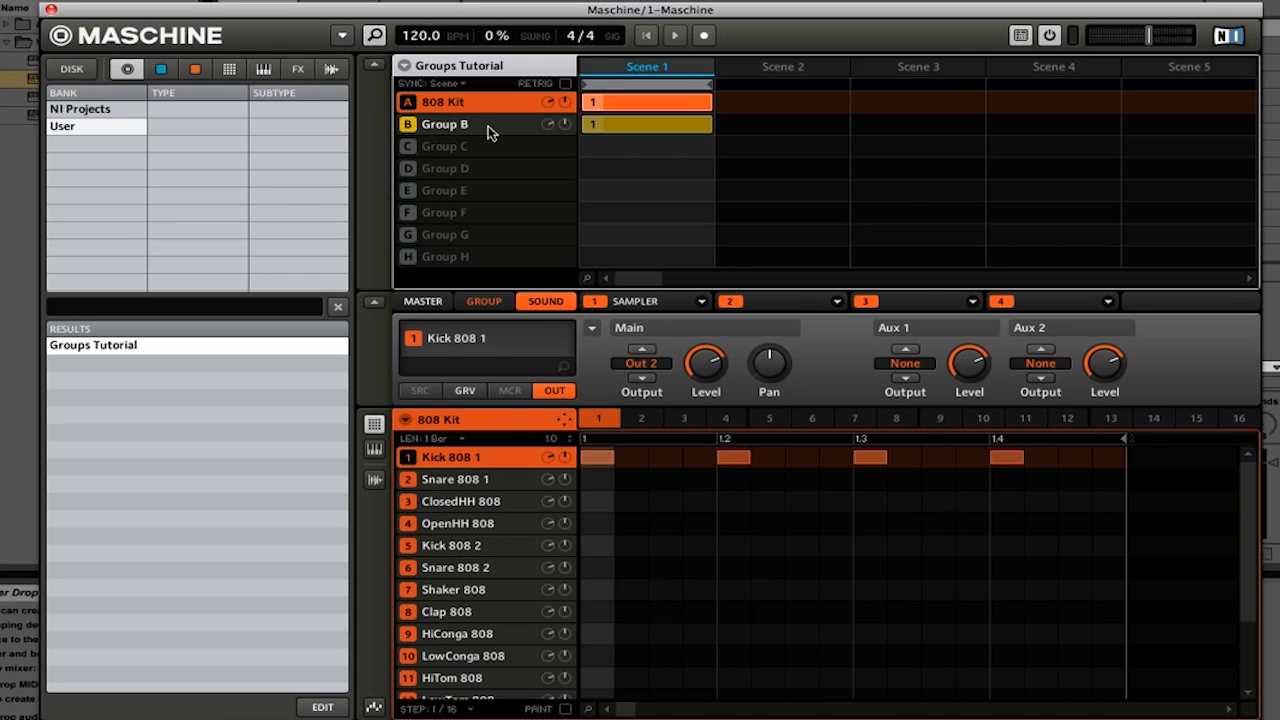
# In Group B, step the Clean Electric sound's output to Out 3.
pyautogui.click(445, 124)
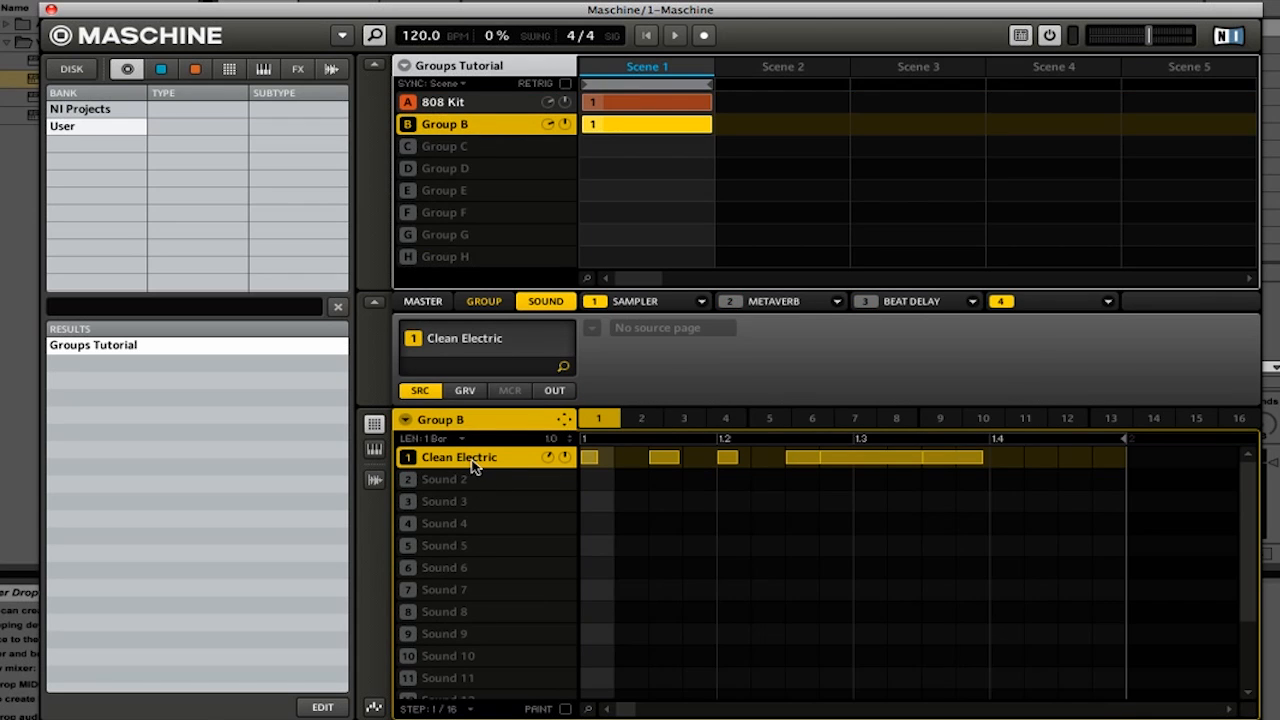
pyautogui.moveTo(562, 391)
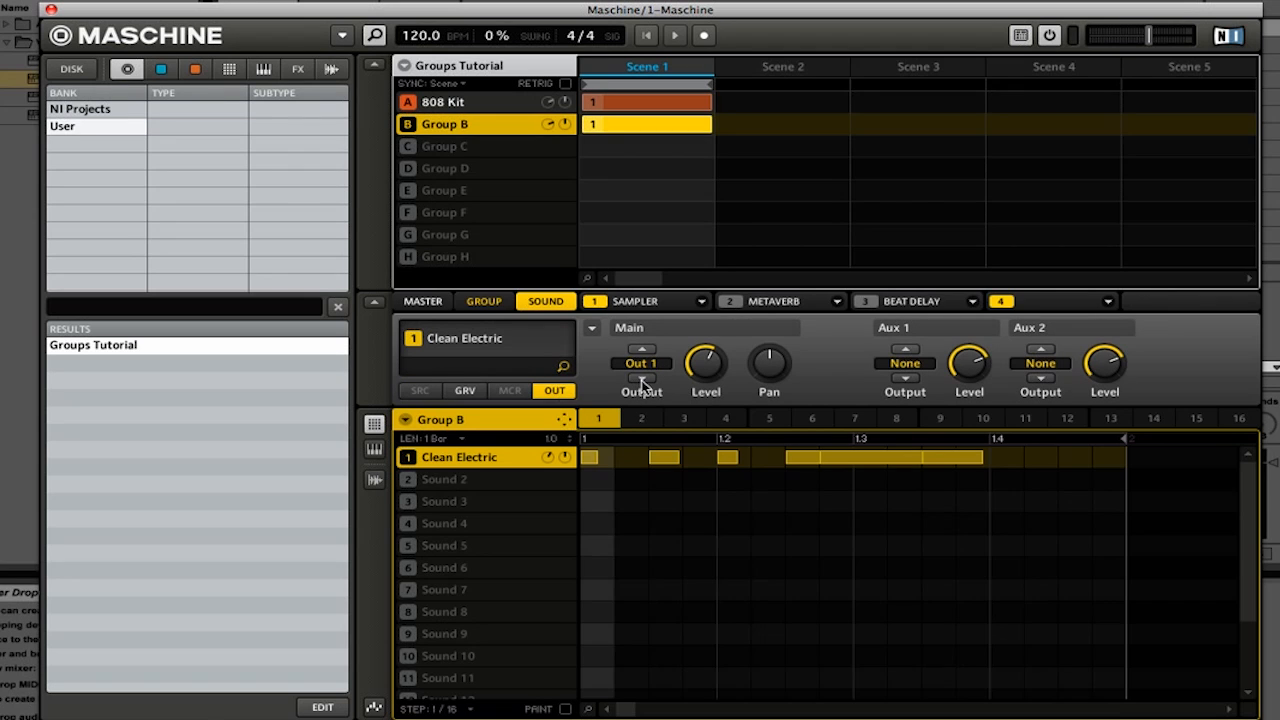
pyautogui.click(641, 349)
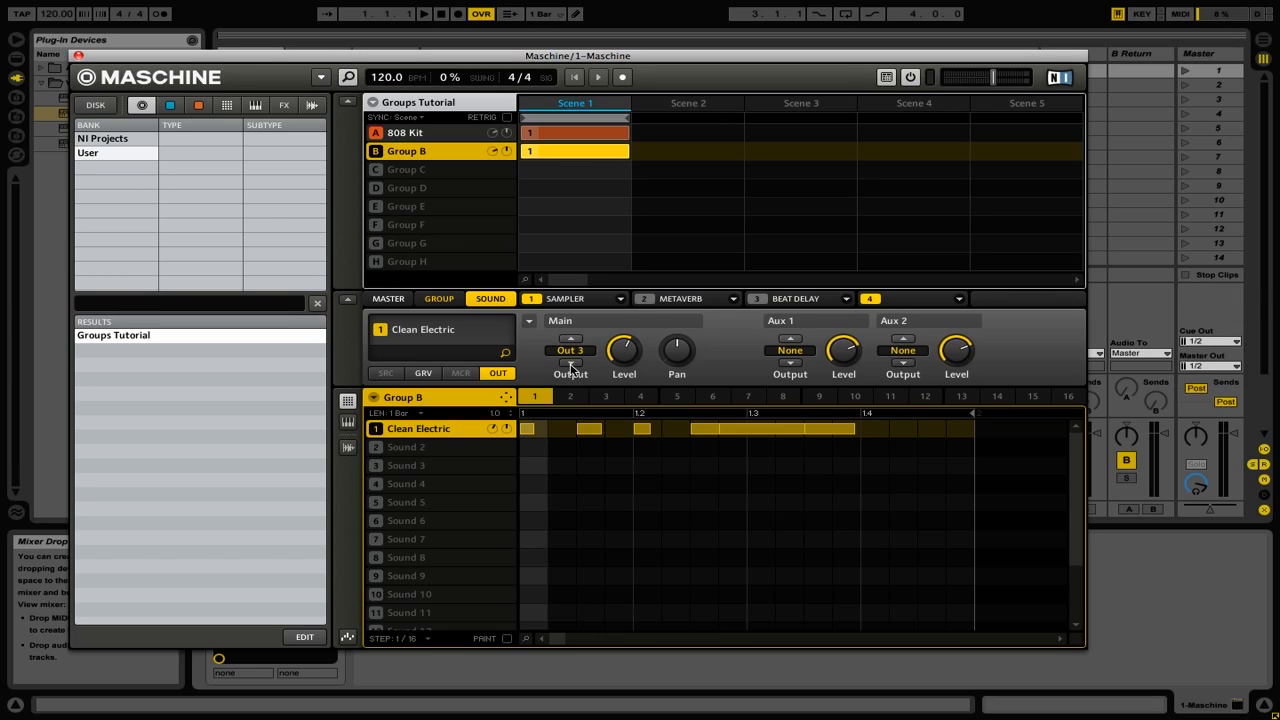
pyautogui.moveTo(288, 181)
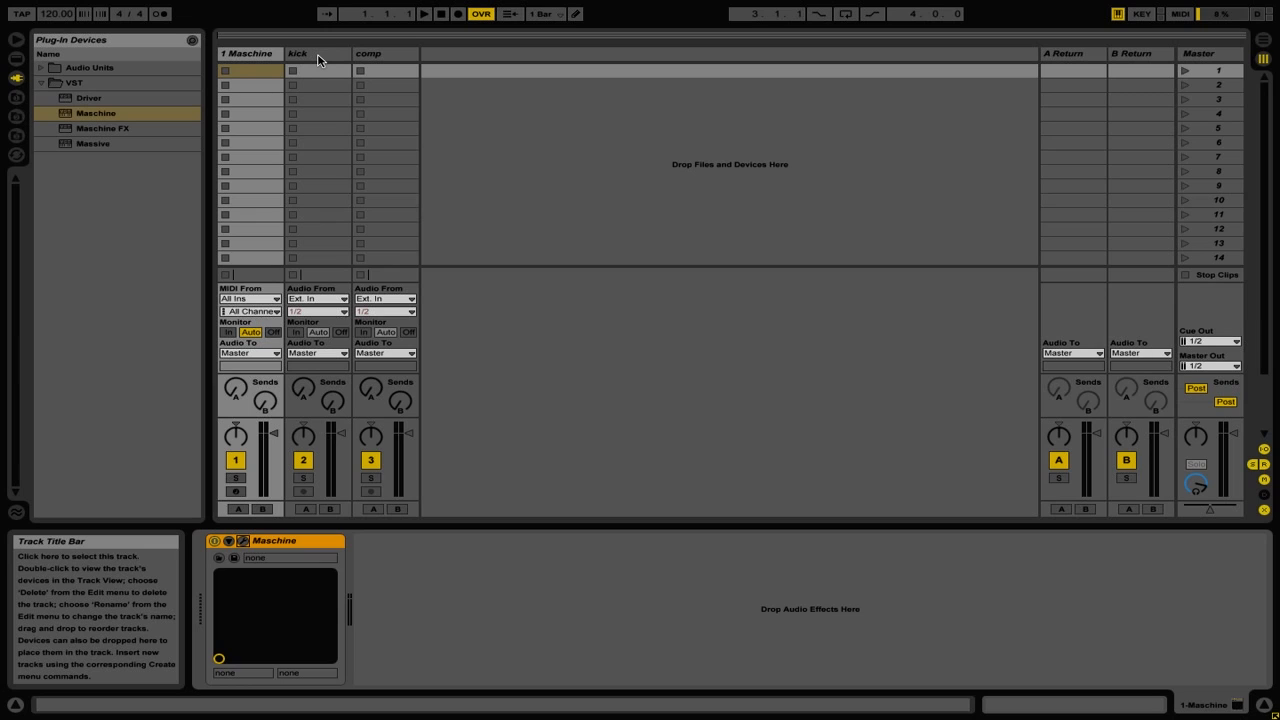
pyautogui.moveTo(318, 60)
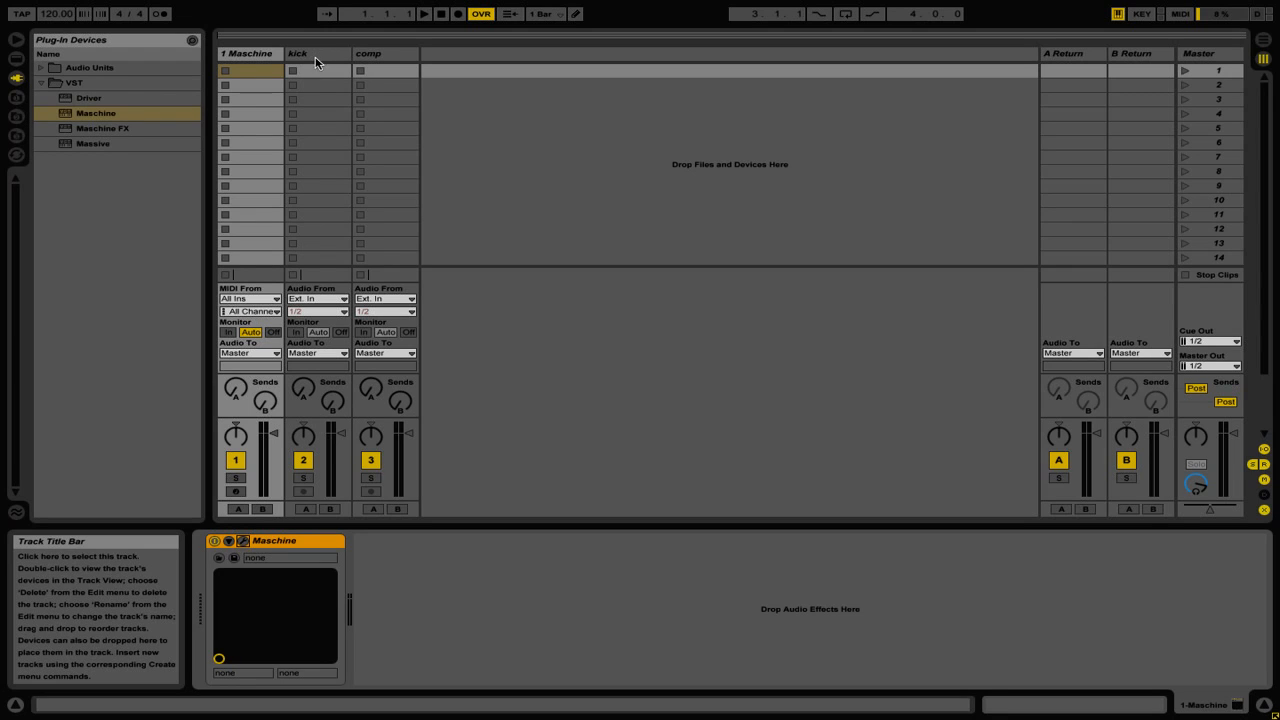
pyautogui.moveTo(318, 299)
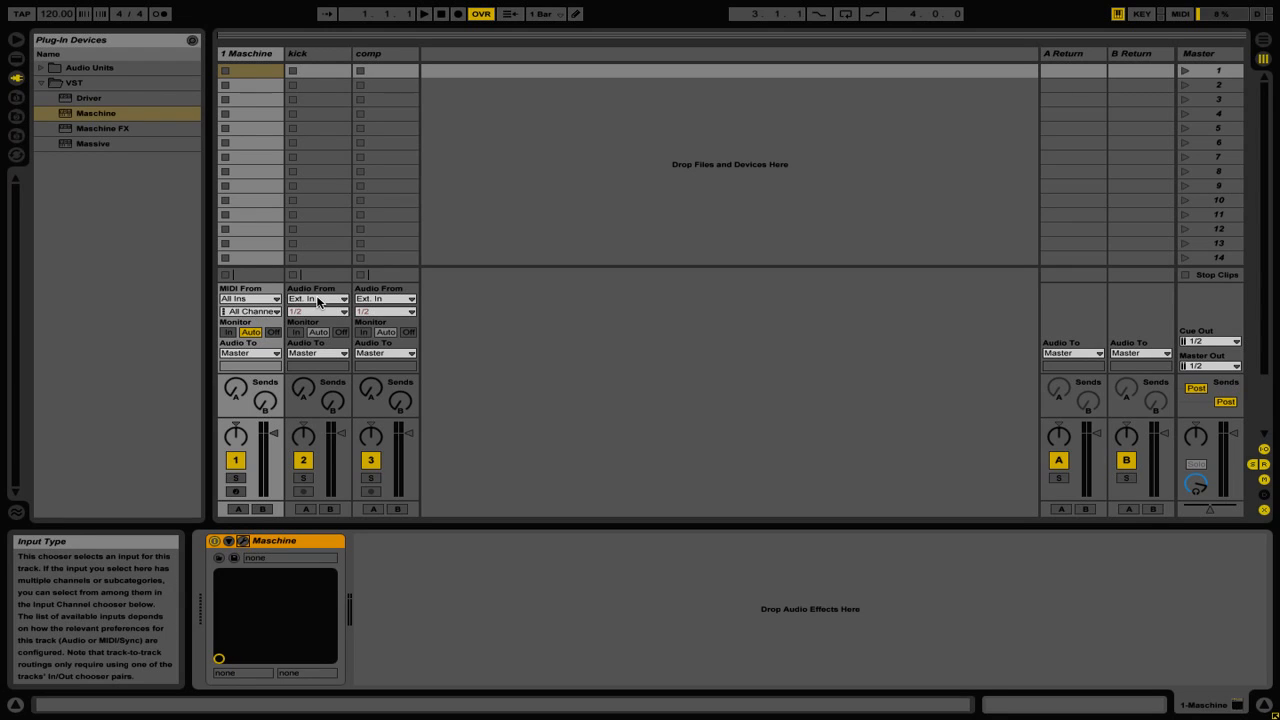
# Set the kick track's Audio From to 1-Maschine with the Out 2 channel.
pyautogui.click(316, 299)
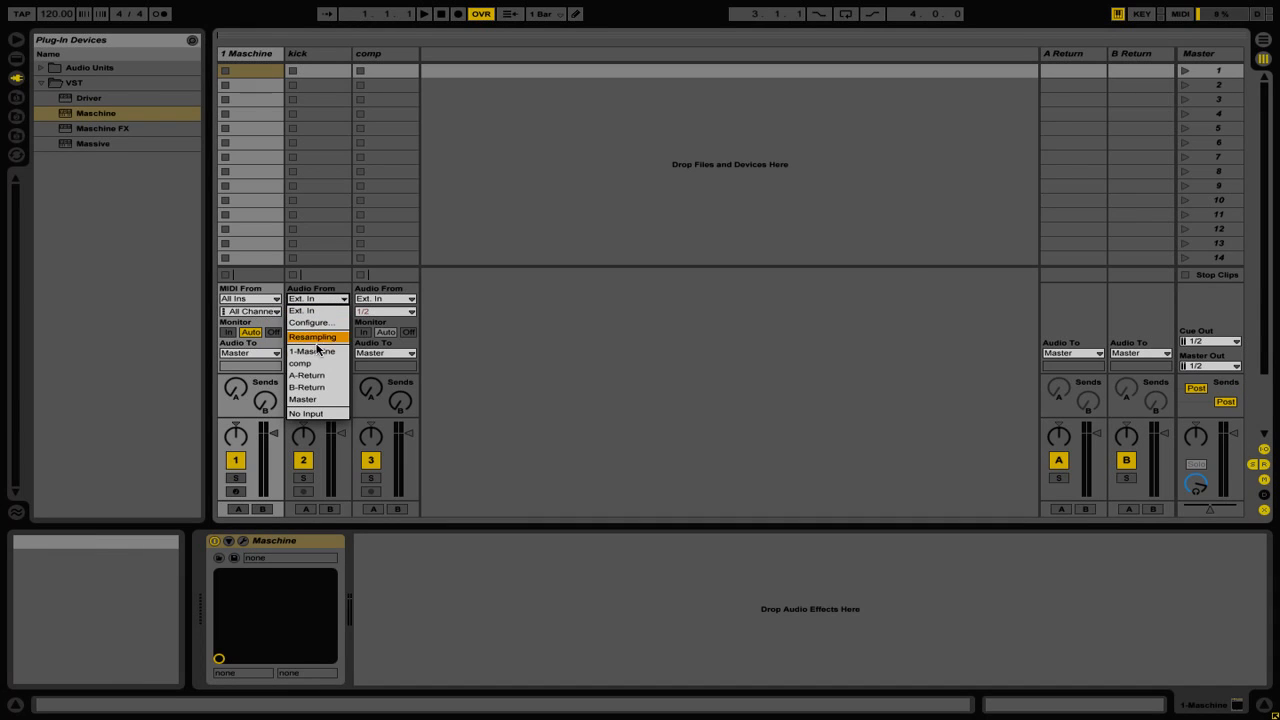
pyautogui.click(312, 351)
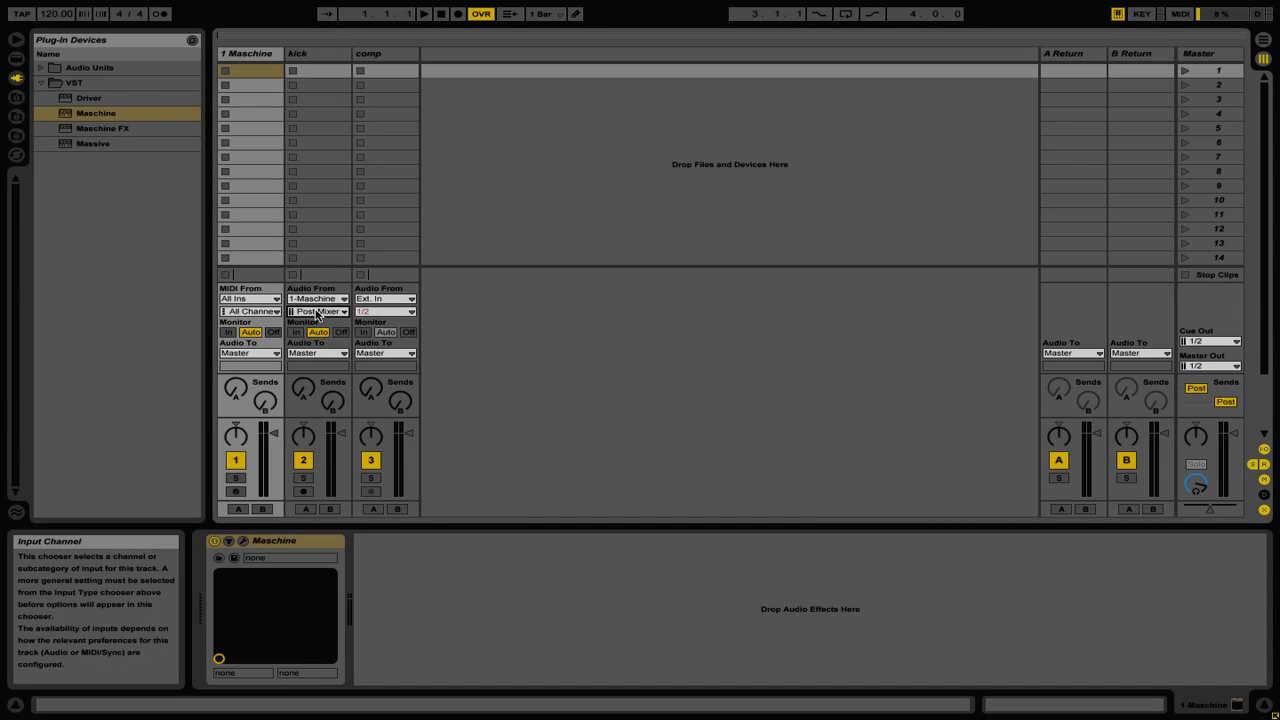
pyautogui.click(318, 311)
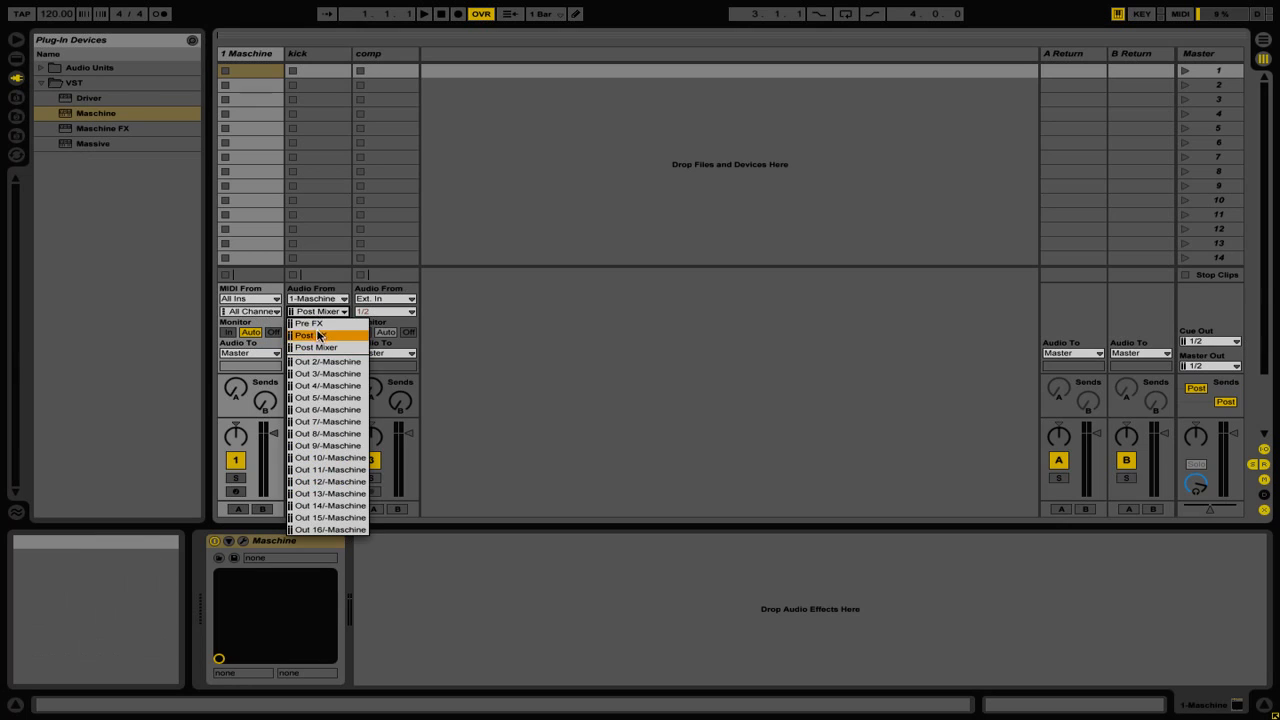
pyautogui.click(325, 361)
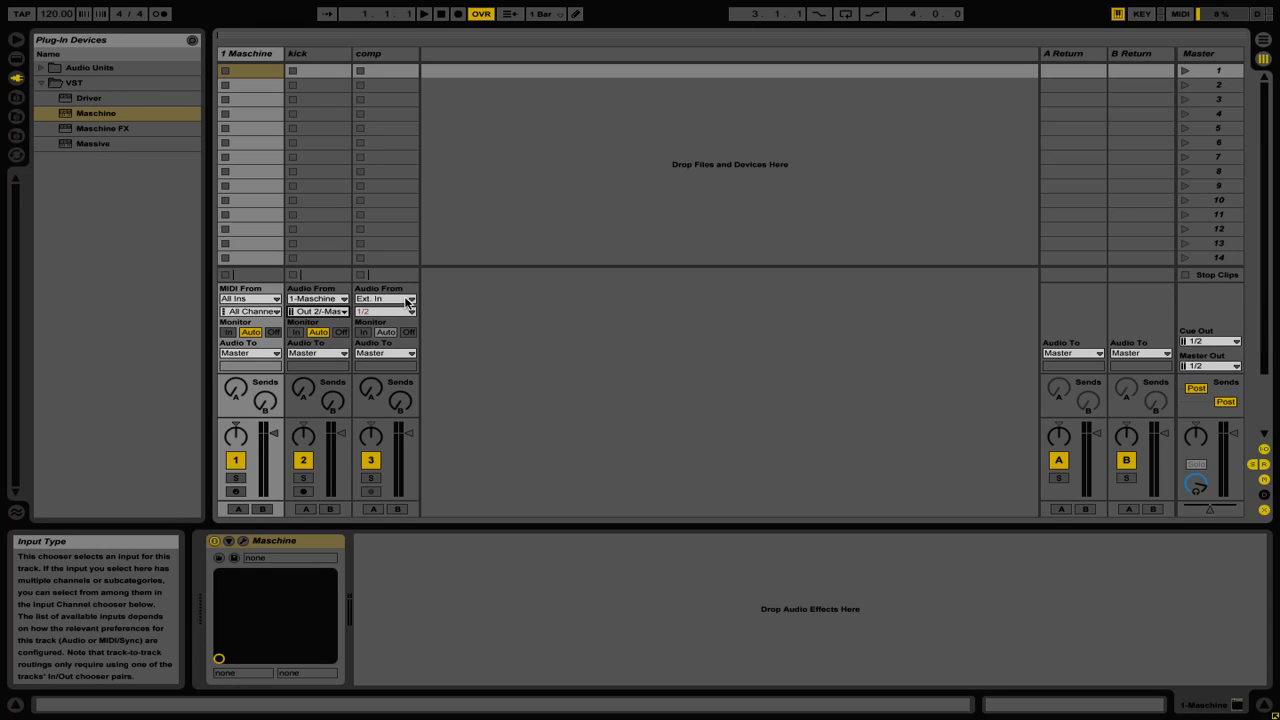
# Set the comp track's Audio From to 1-Maschine and choose the Out 3 channel.
pyautogui.click(385, 298)
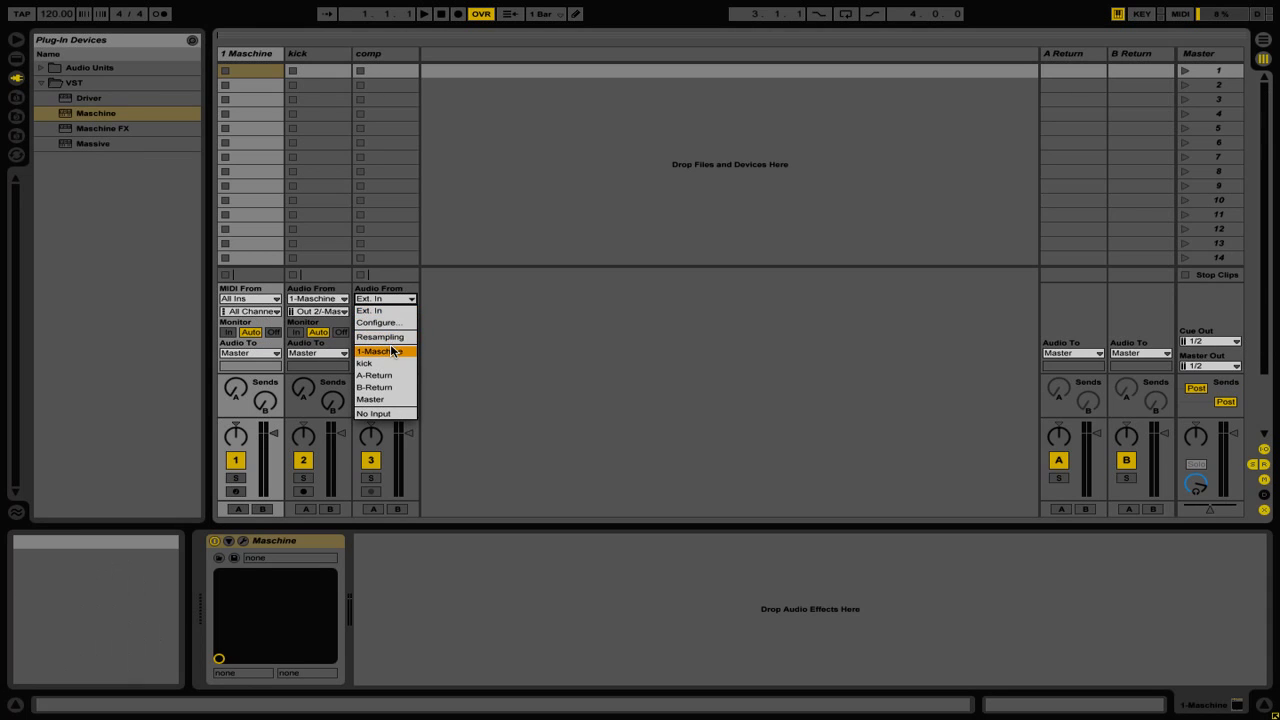
pyautogui.click(378, 351)
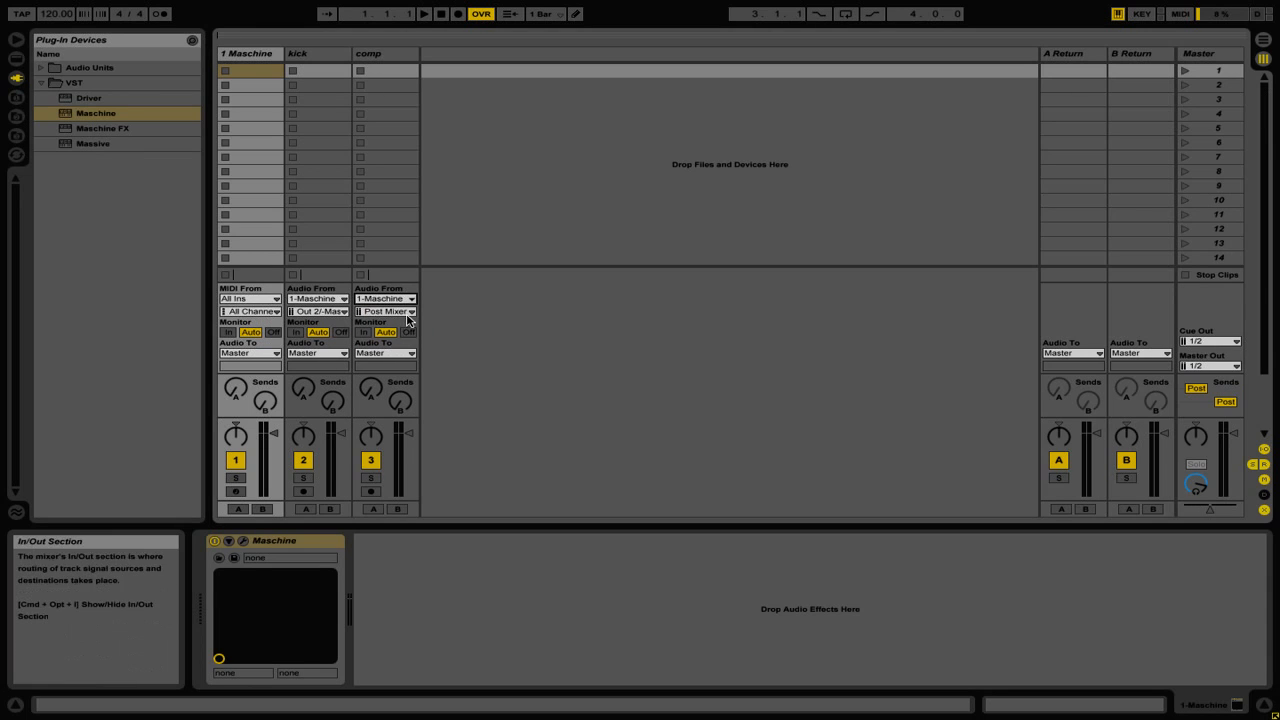
pyautogui.click(385, 311)
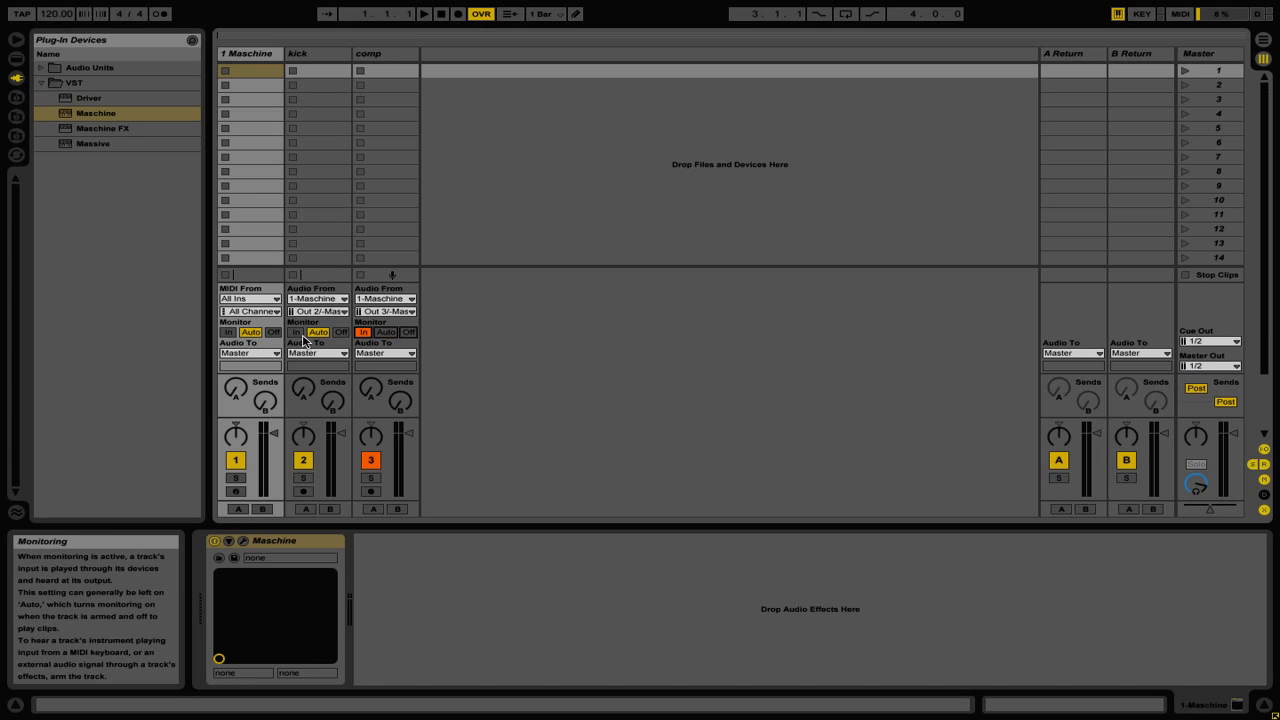
# Switch the kick track's monitoring to In.
pyautogui.click(295, 332)
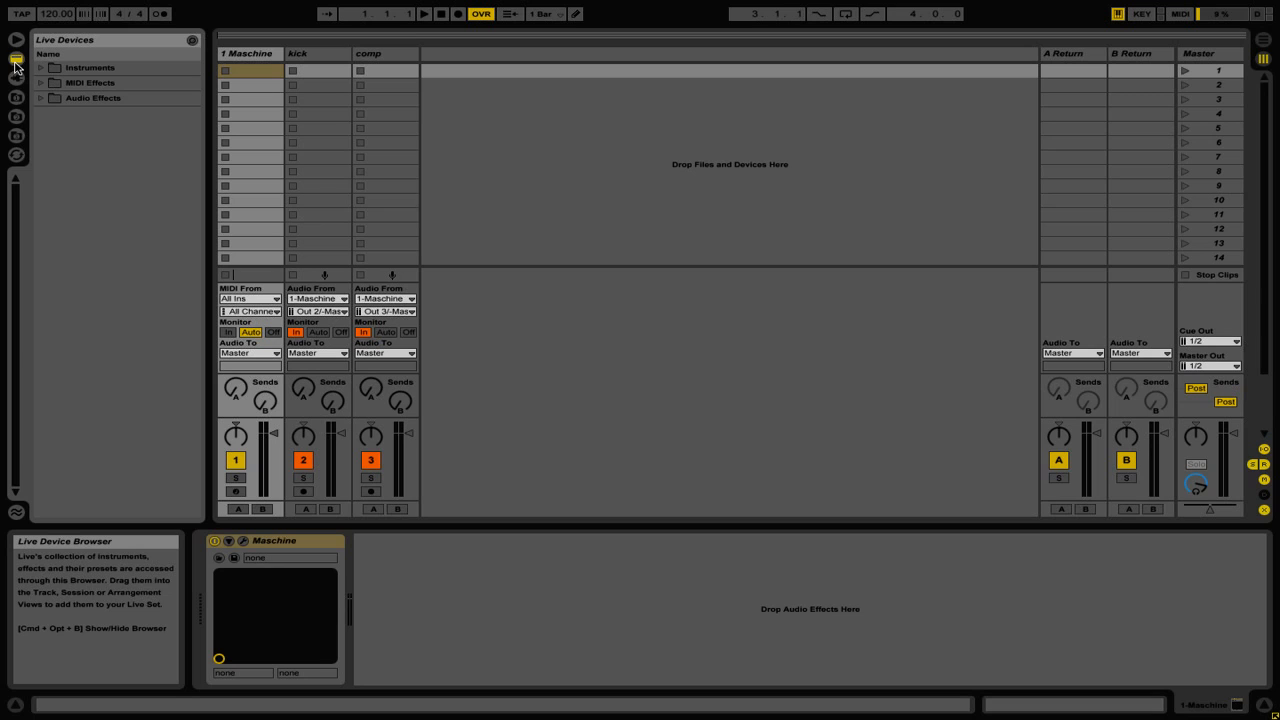
# Load a Compressor from Audio Effects onto the comp track and reveal its sidechain section.
pyautogui.click(93, 98)
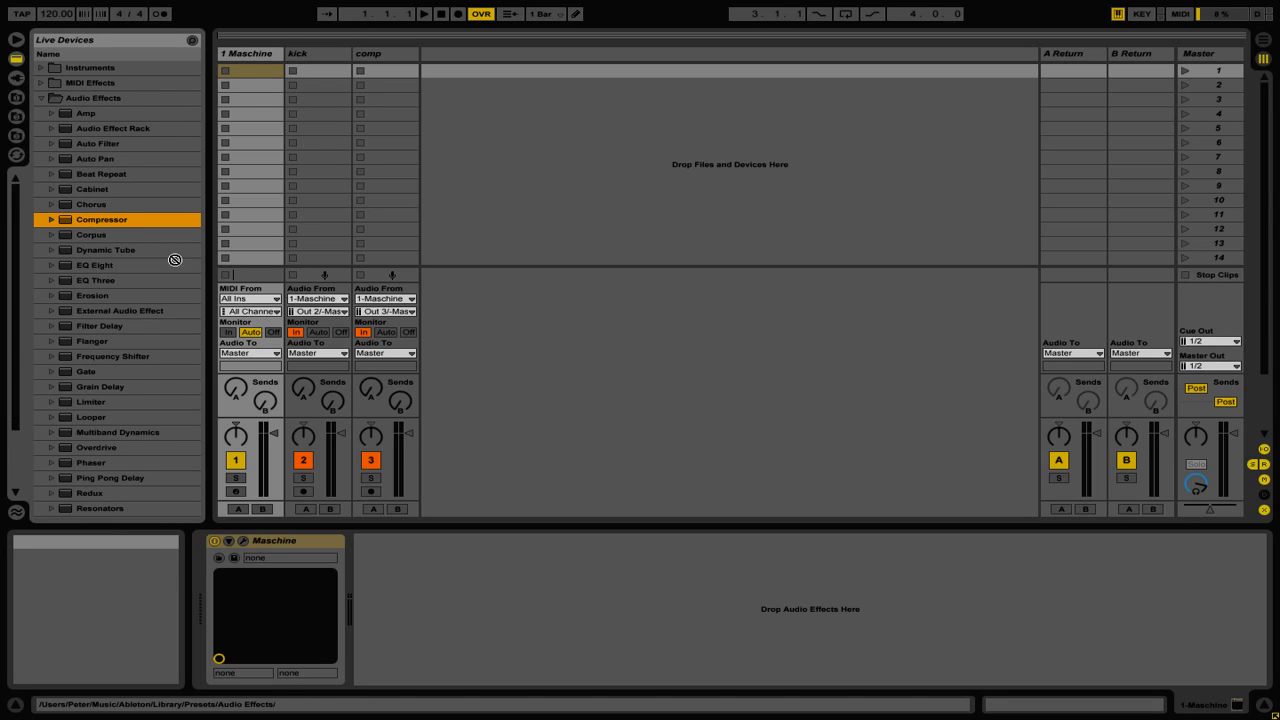
pyautogui.click(385, 53)
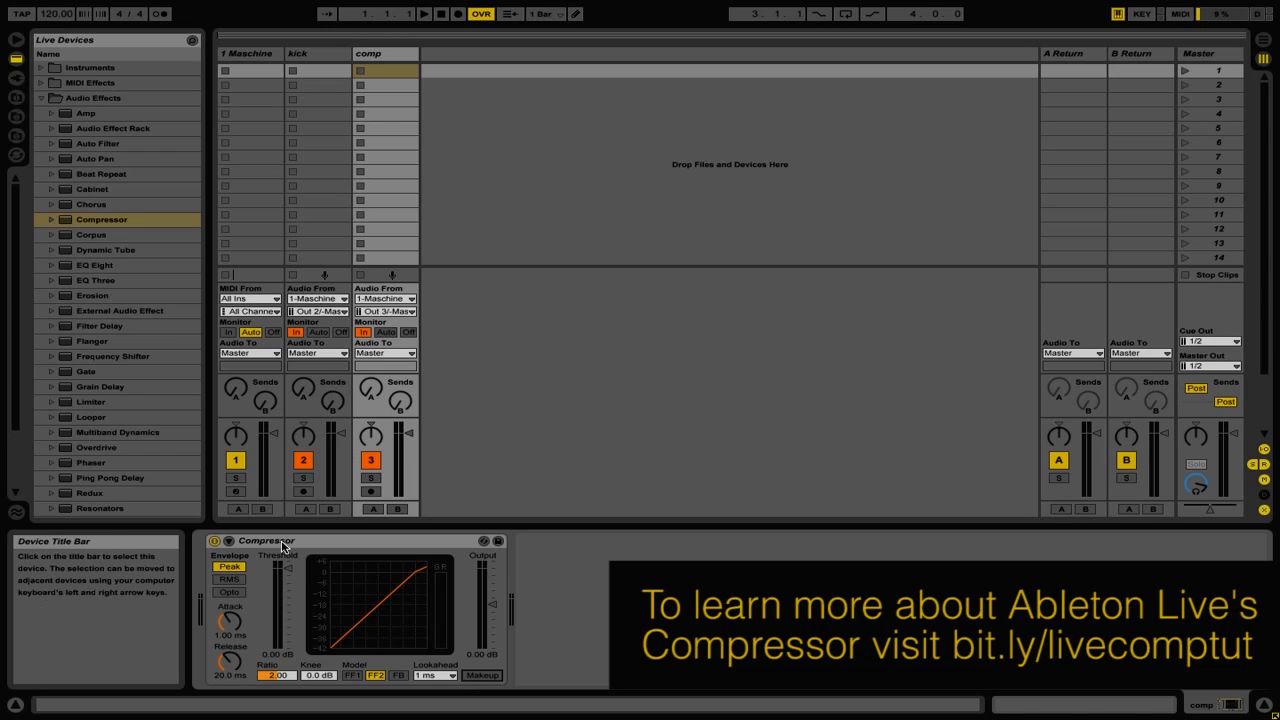
pyautogui.click(214, 541)
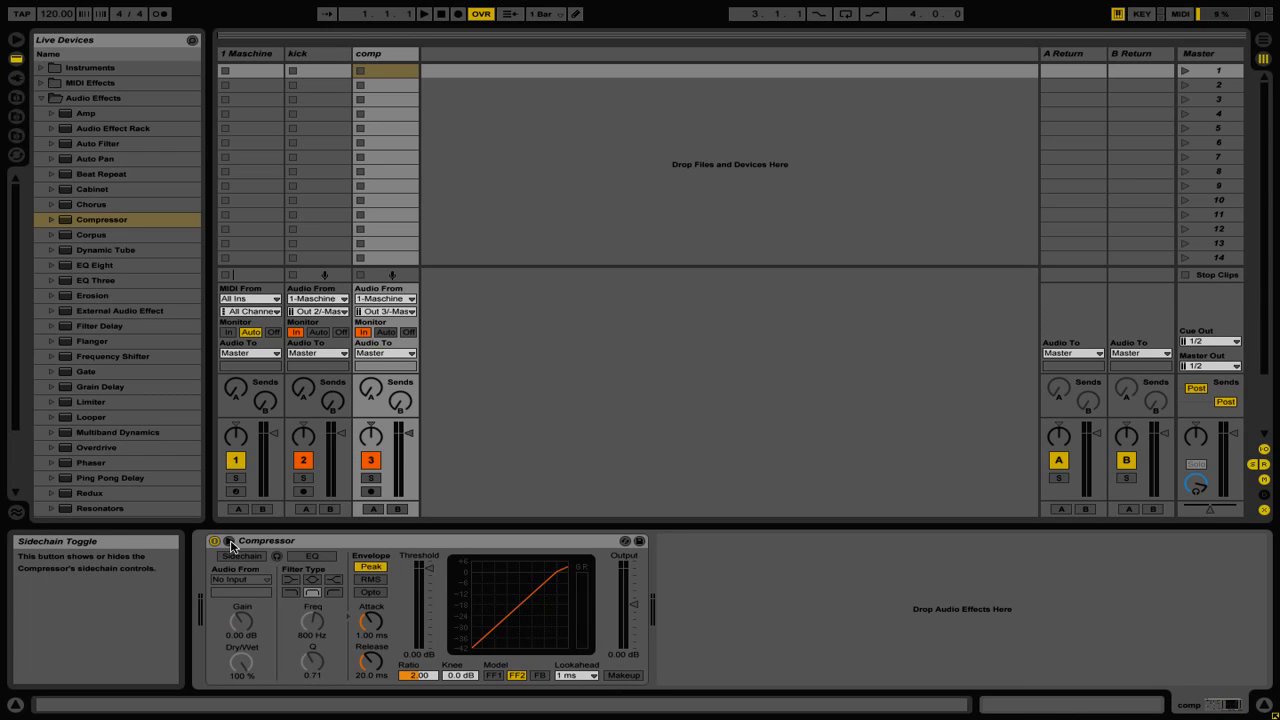
# Enable the compressor's sidechain with the kick track (Post FX) as source.
pyautogui.click(241, 555)
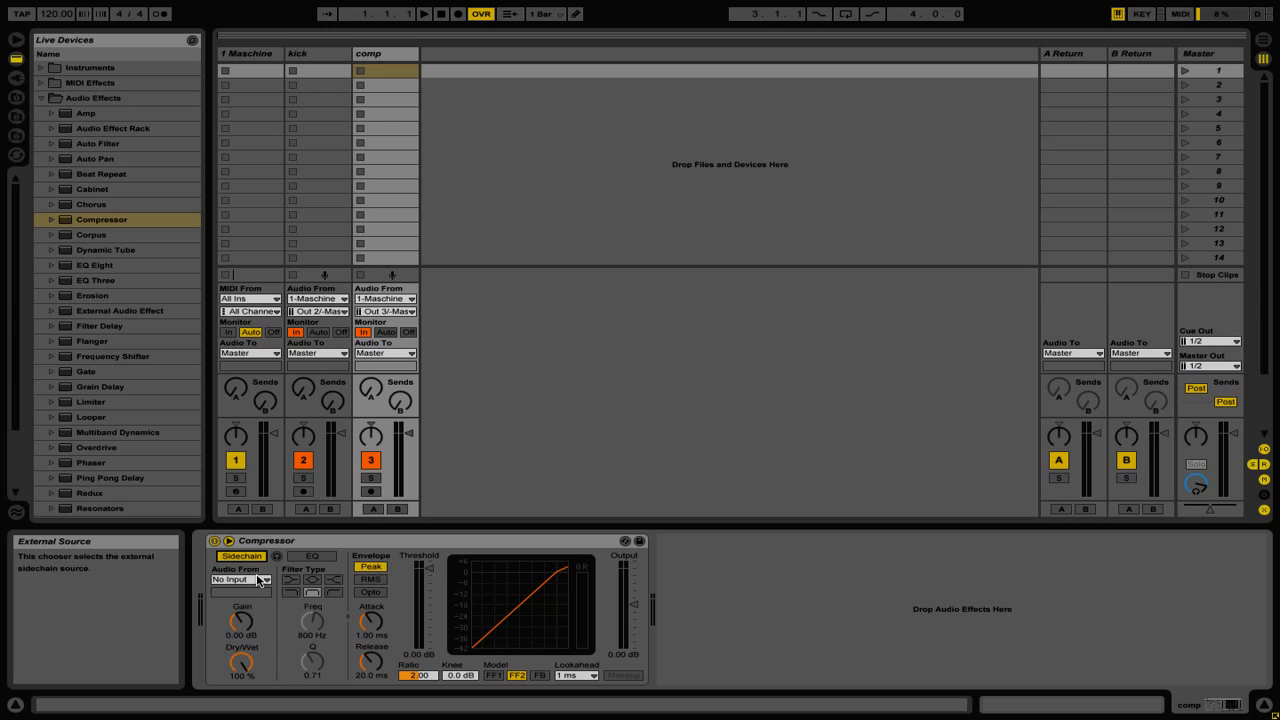
pyautogui.click(240, 580)
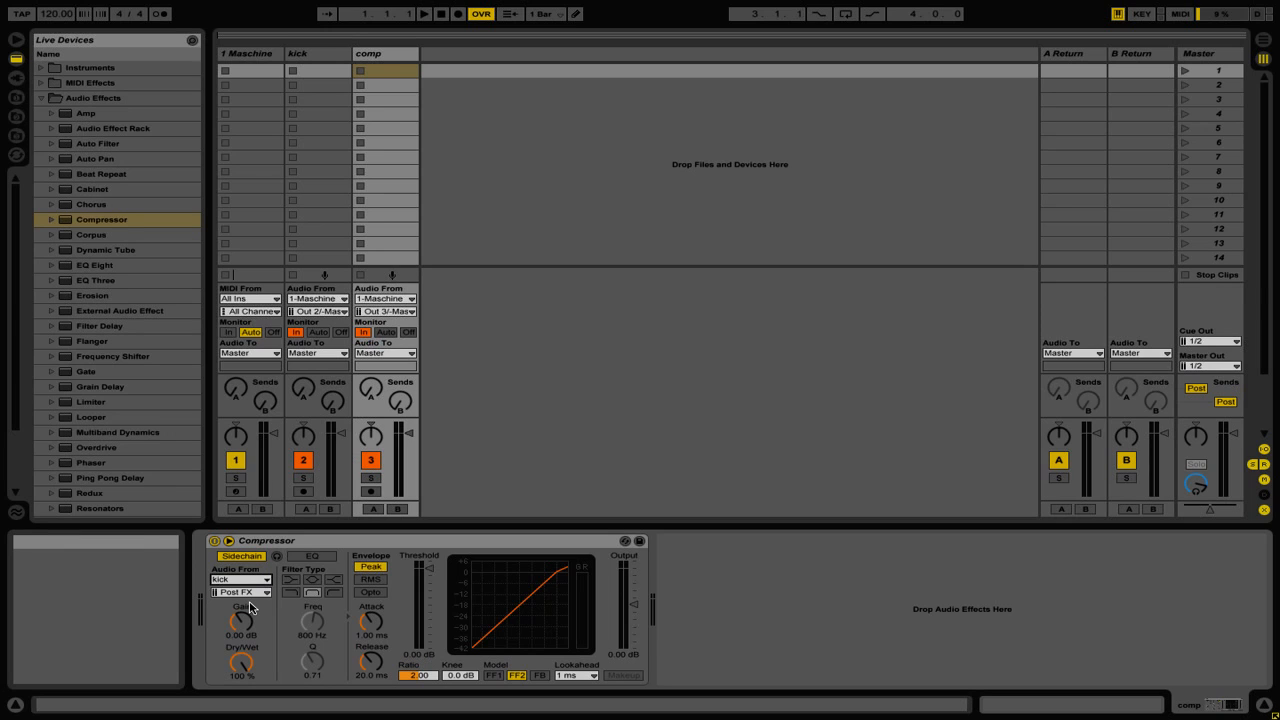
pyautogui.moveTo(240, 620)
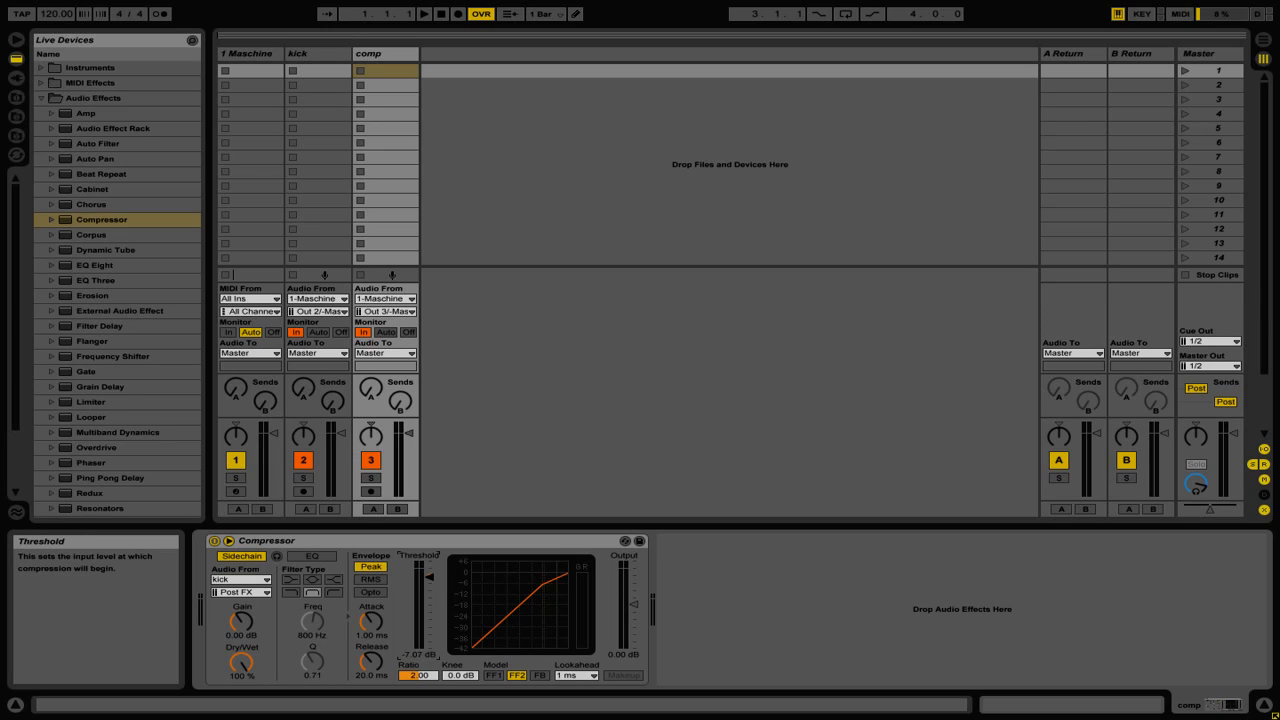
# Lower the Compressor threshold to about -14.9 dB and use the transport controls.
pyautogui.moveTo(430, 570); pyautogui.dragTo(430, 590)
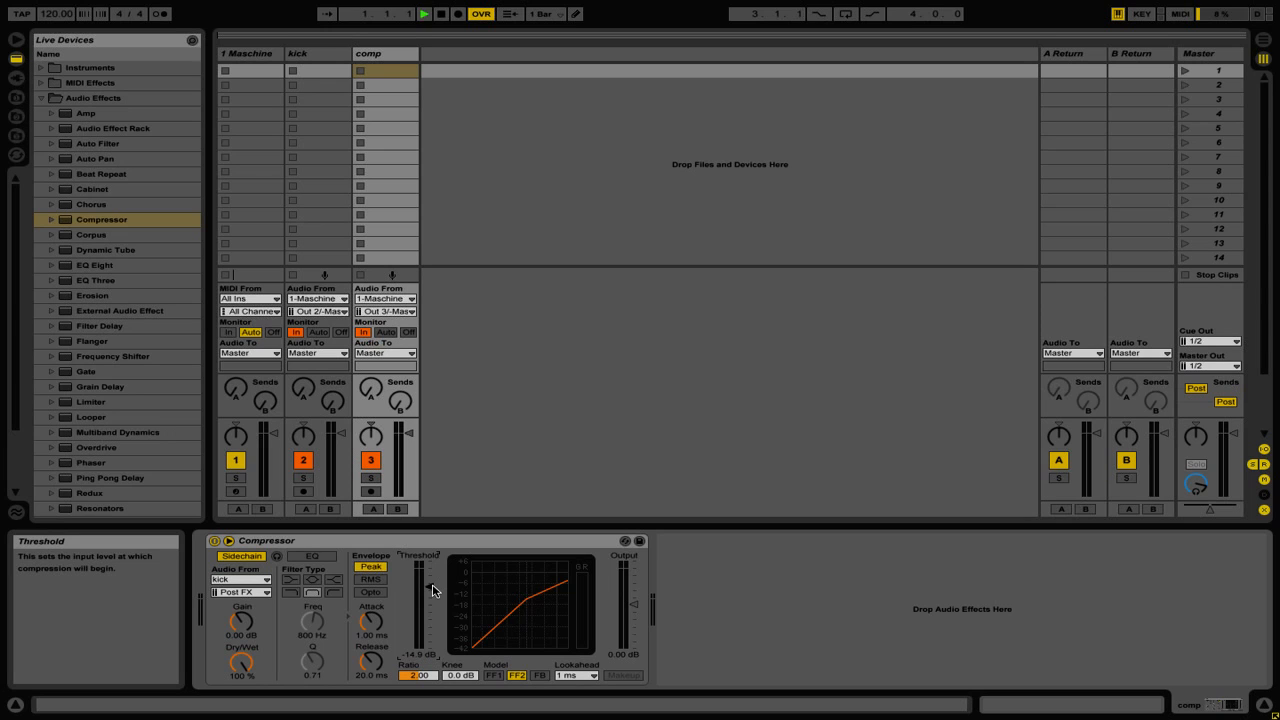
pyautogui.click(423, 13)
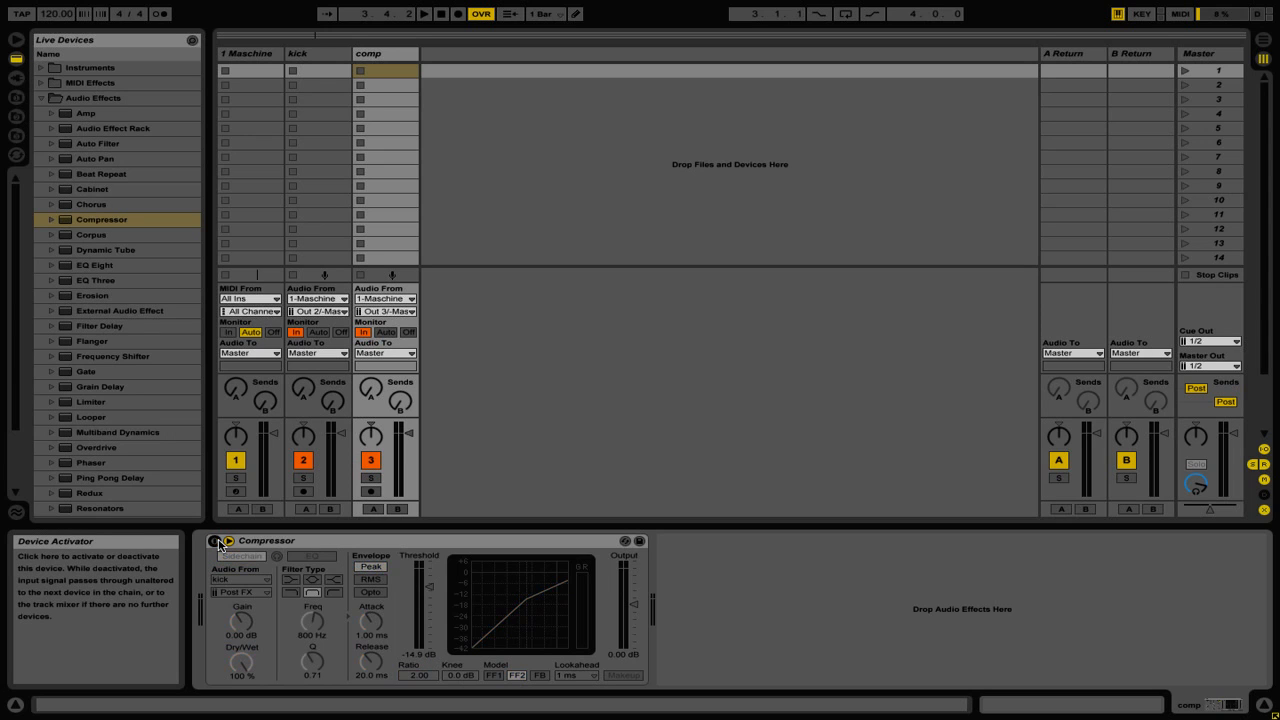
# Deactivate the comp track's Compressor during playback to hear the uncompressed signal.
pyautogui.click(423, 13)
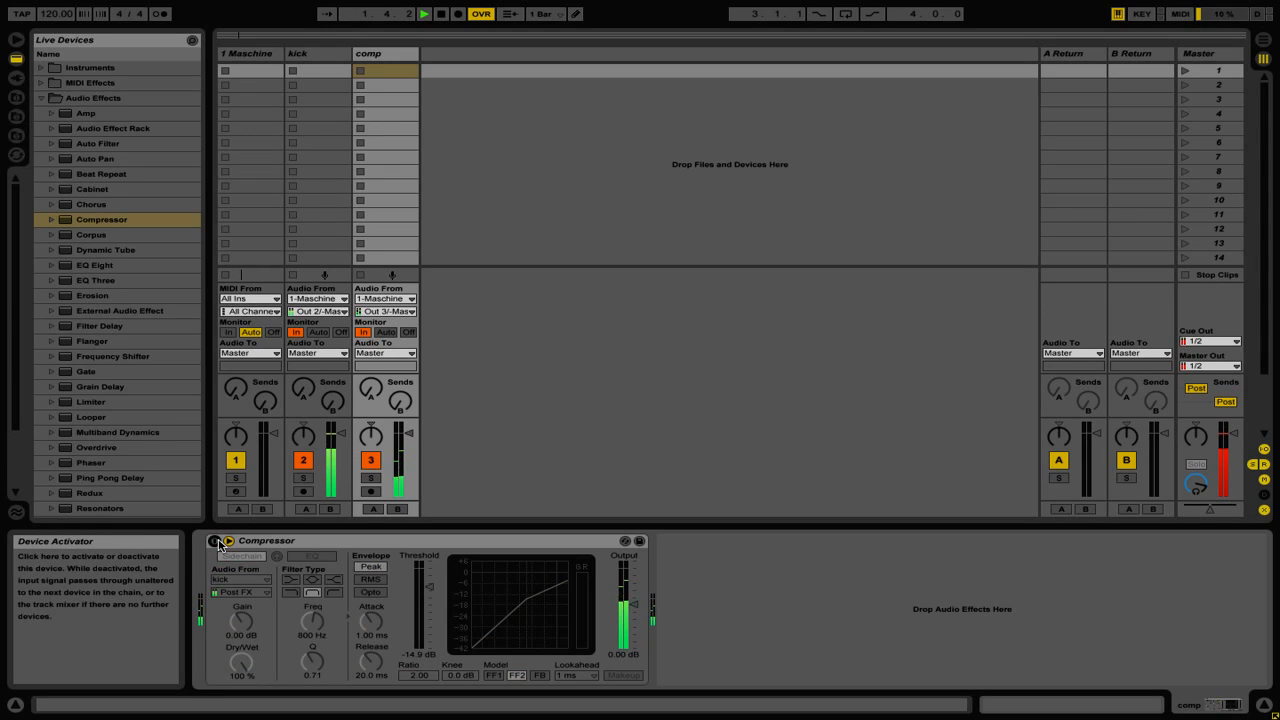